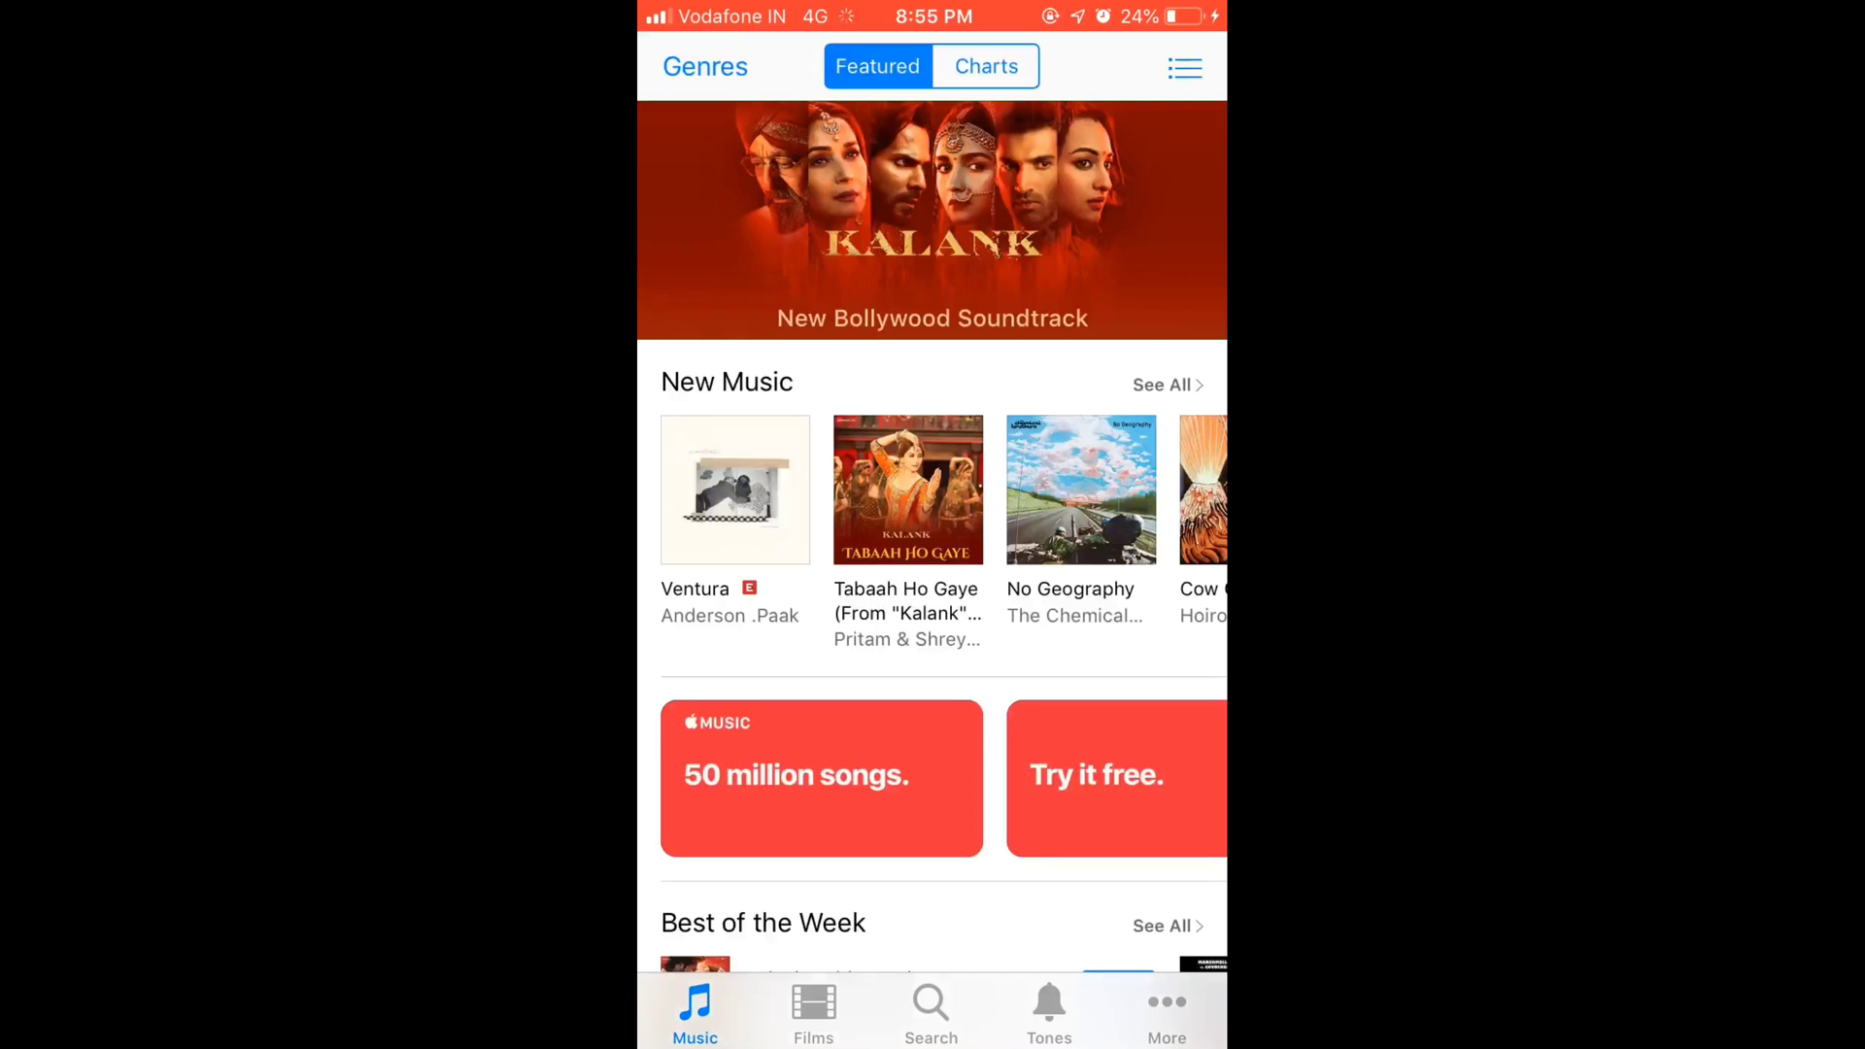
View the signed-in Apple ID's account settings from the bottom of the Featured page.
scroll("down", 3)
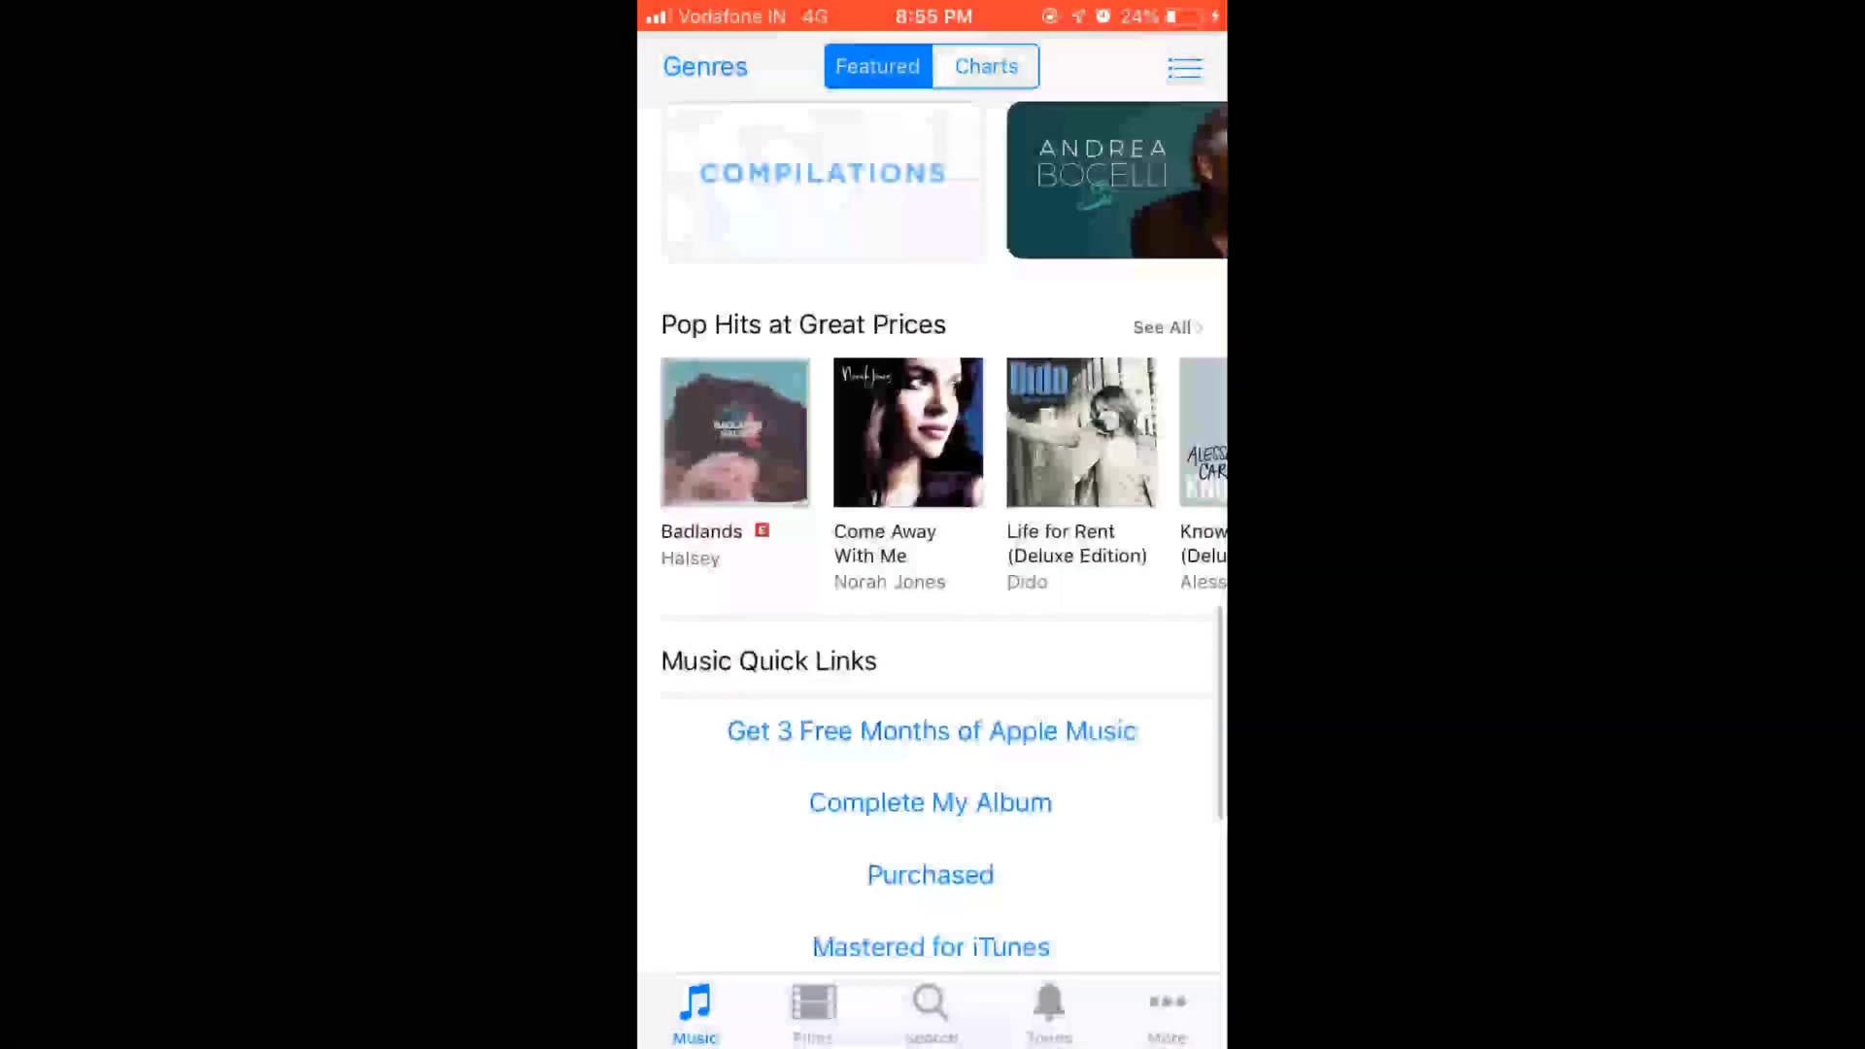
scroll("down", 3)
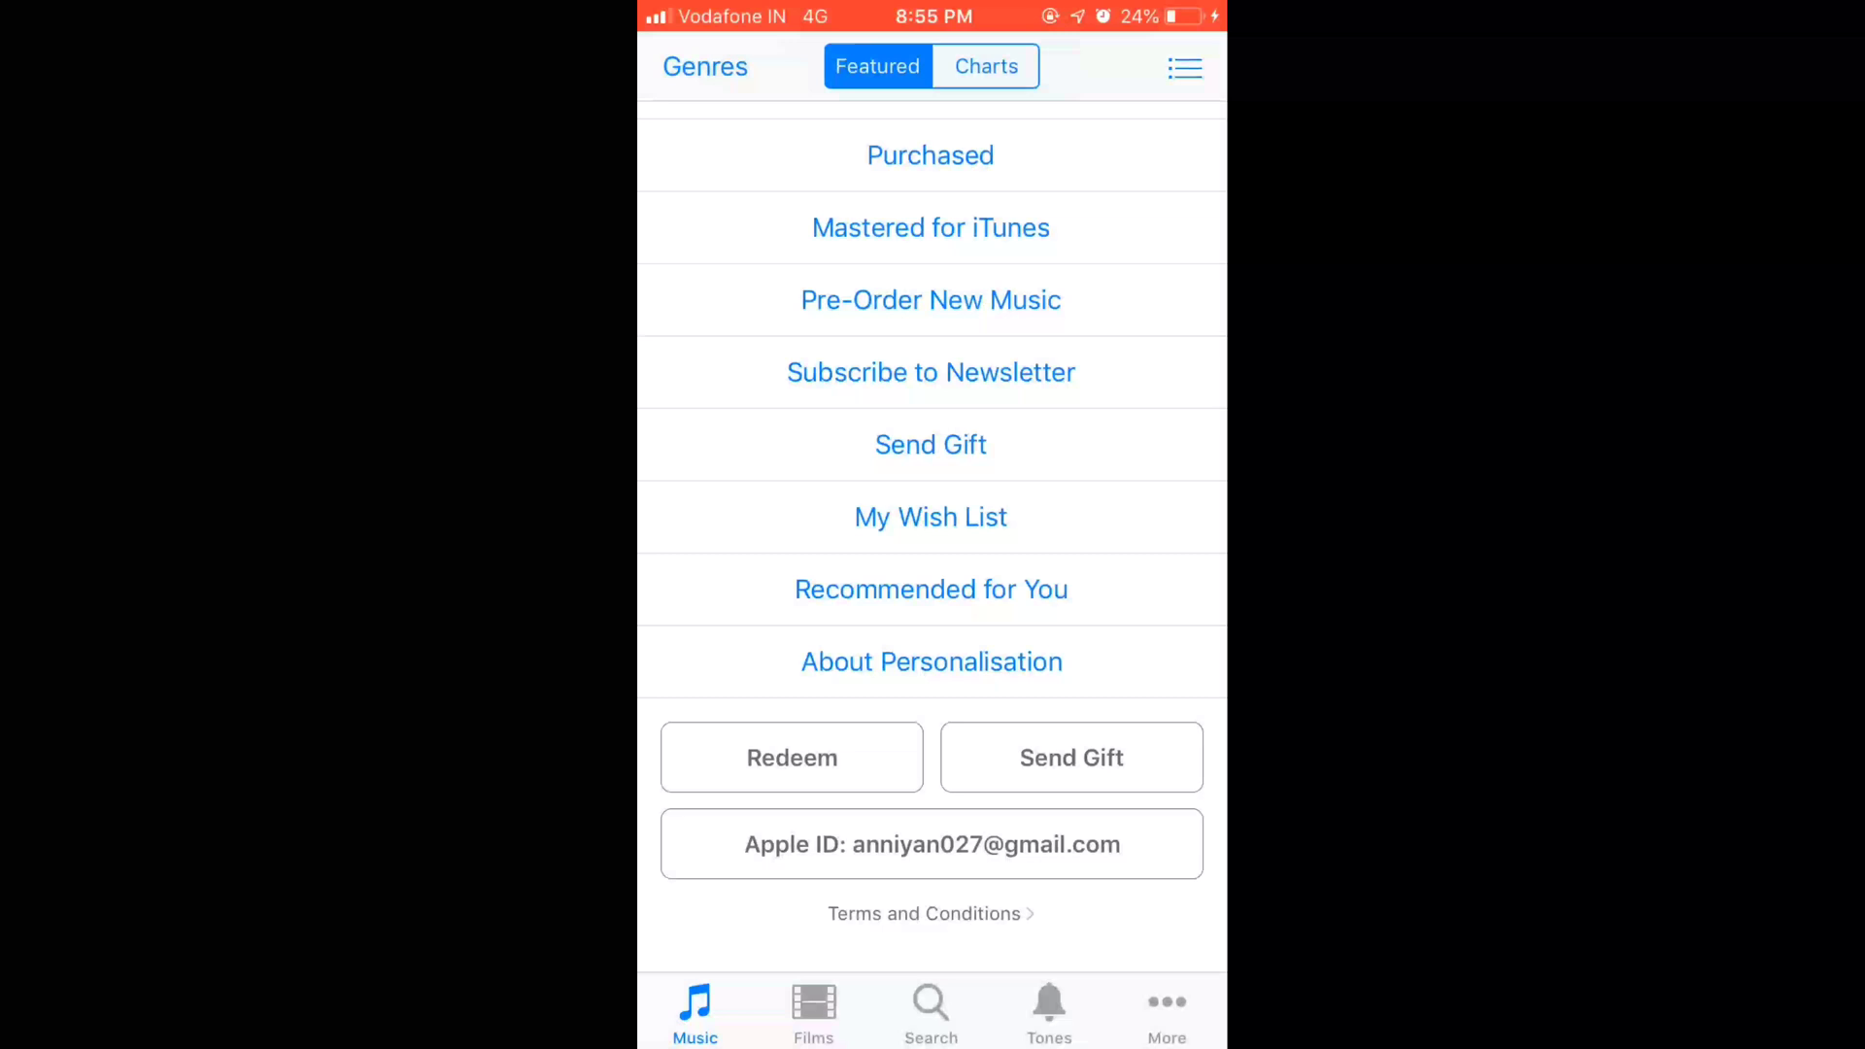
left_click(931, 843)
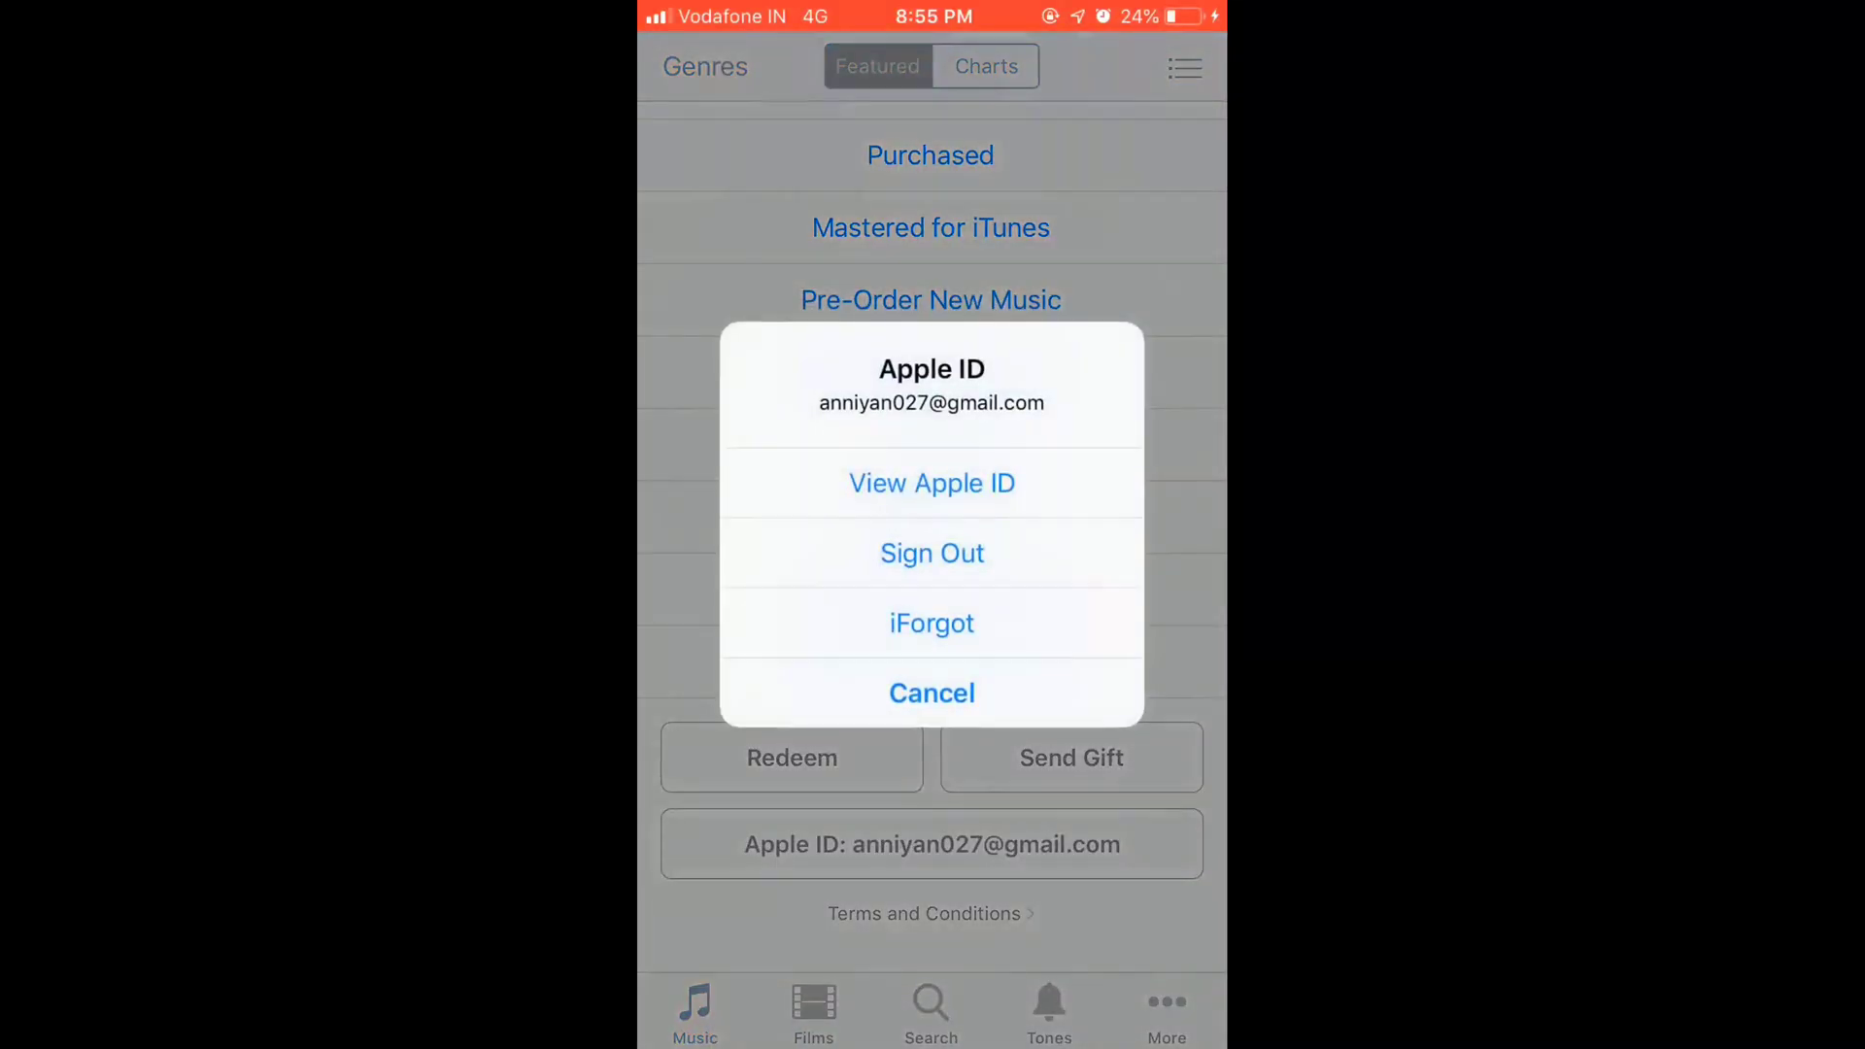
left_click(930, 691)
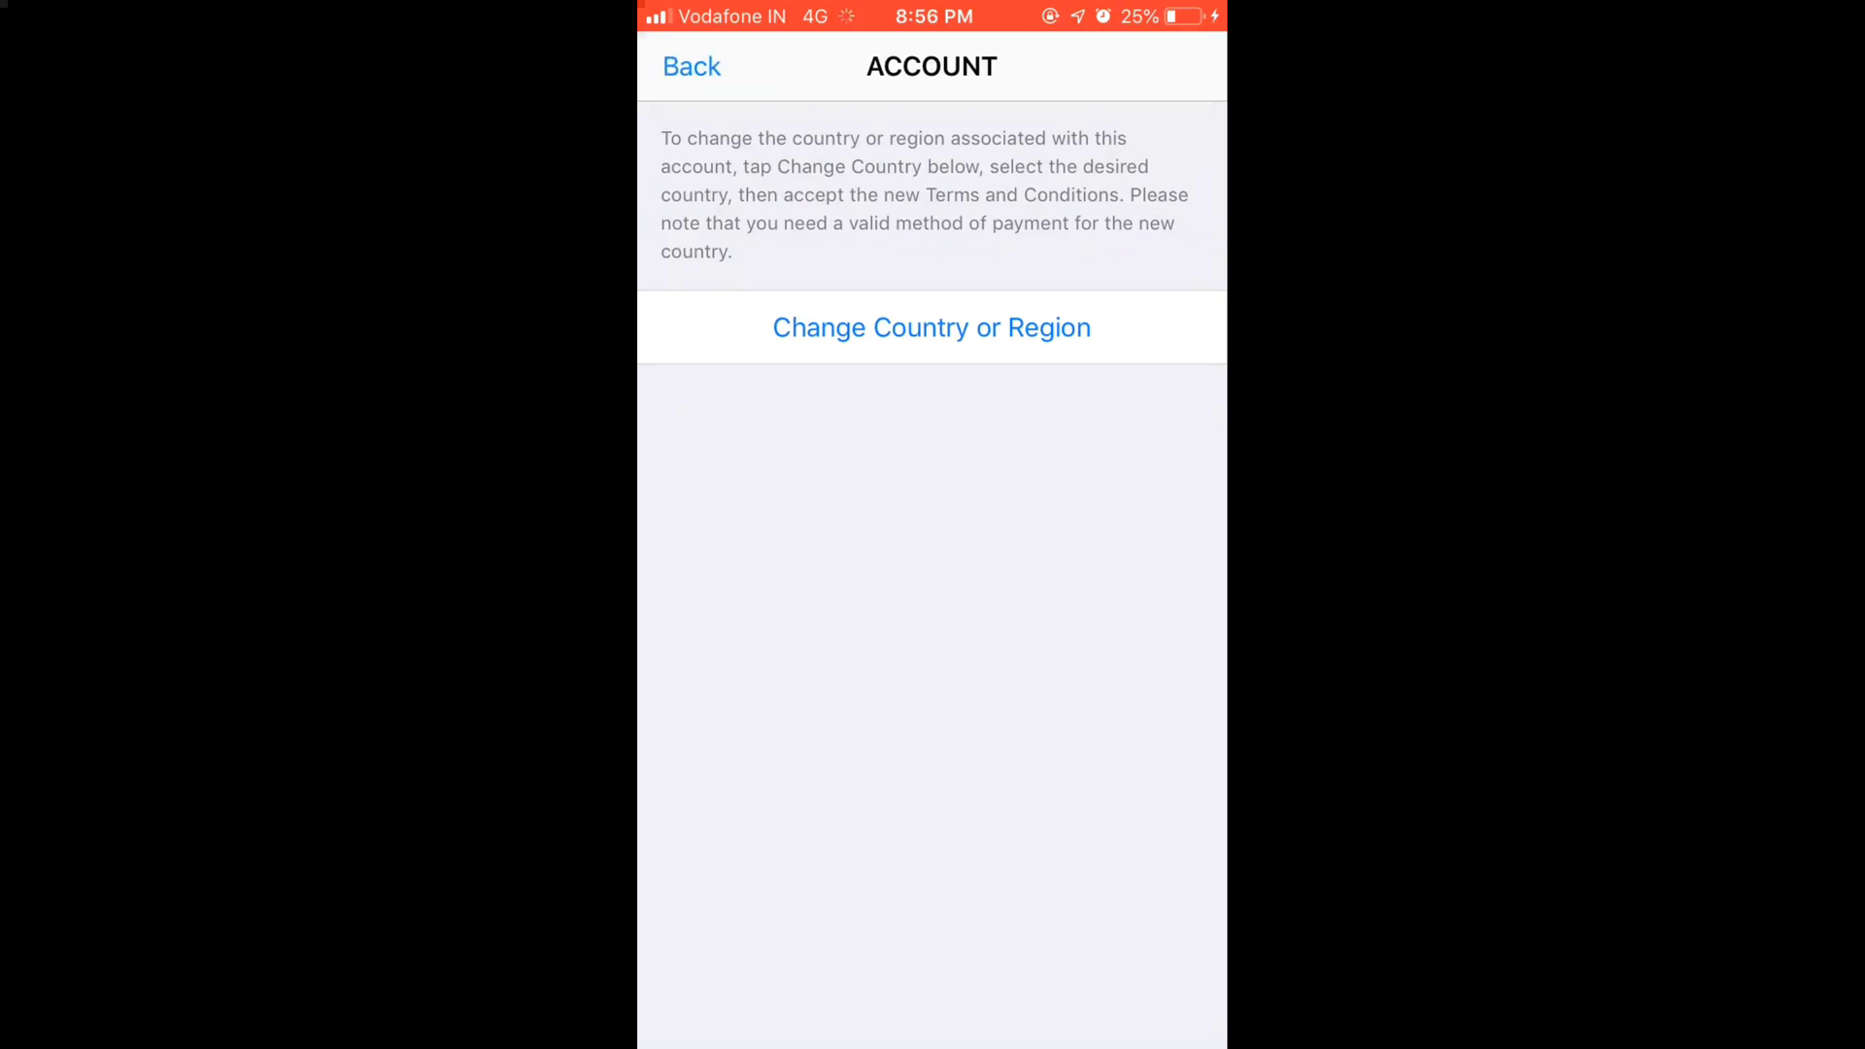
Change the account's country or region and pick India from the list.
left_click(930, 326)
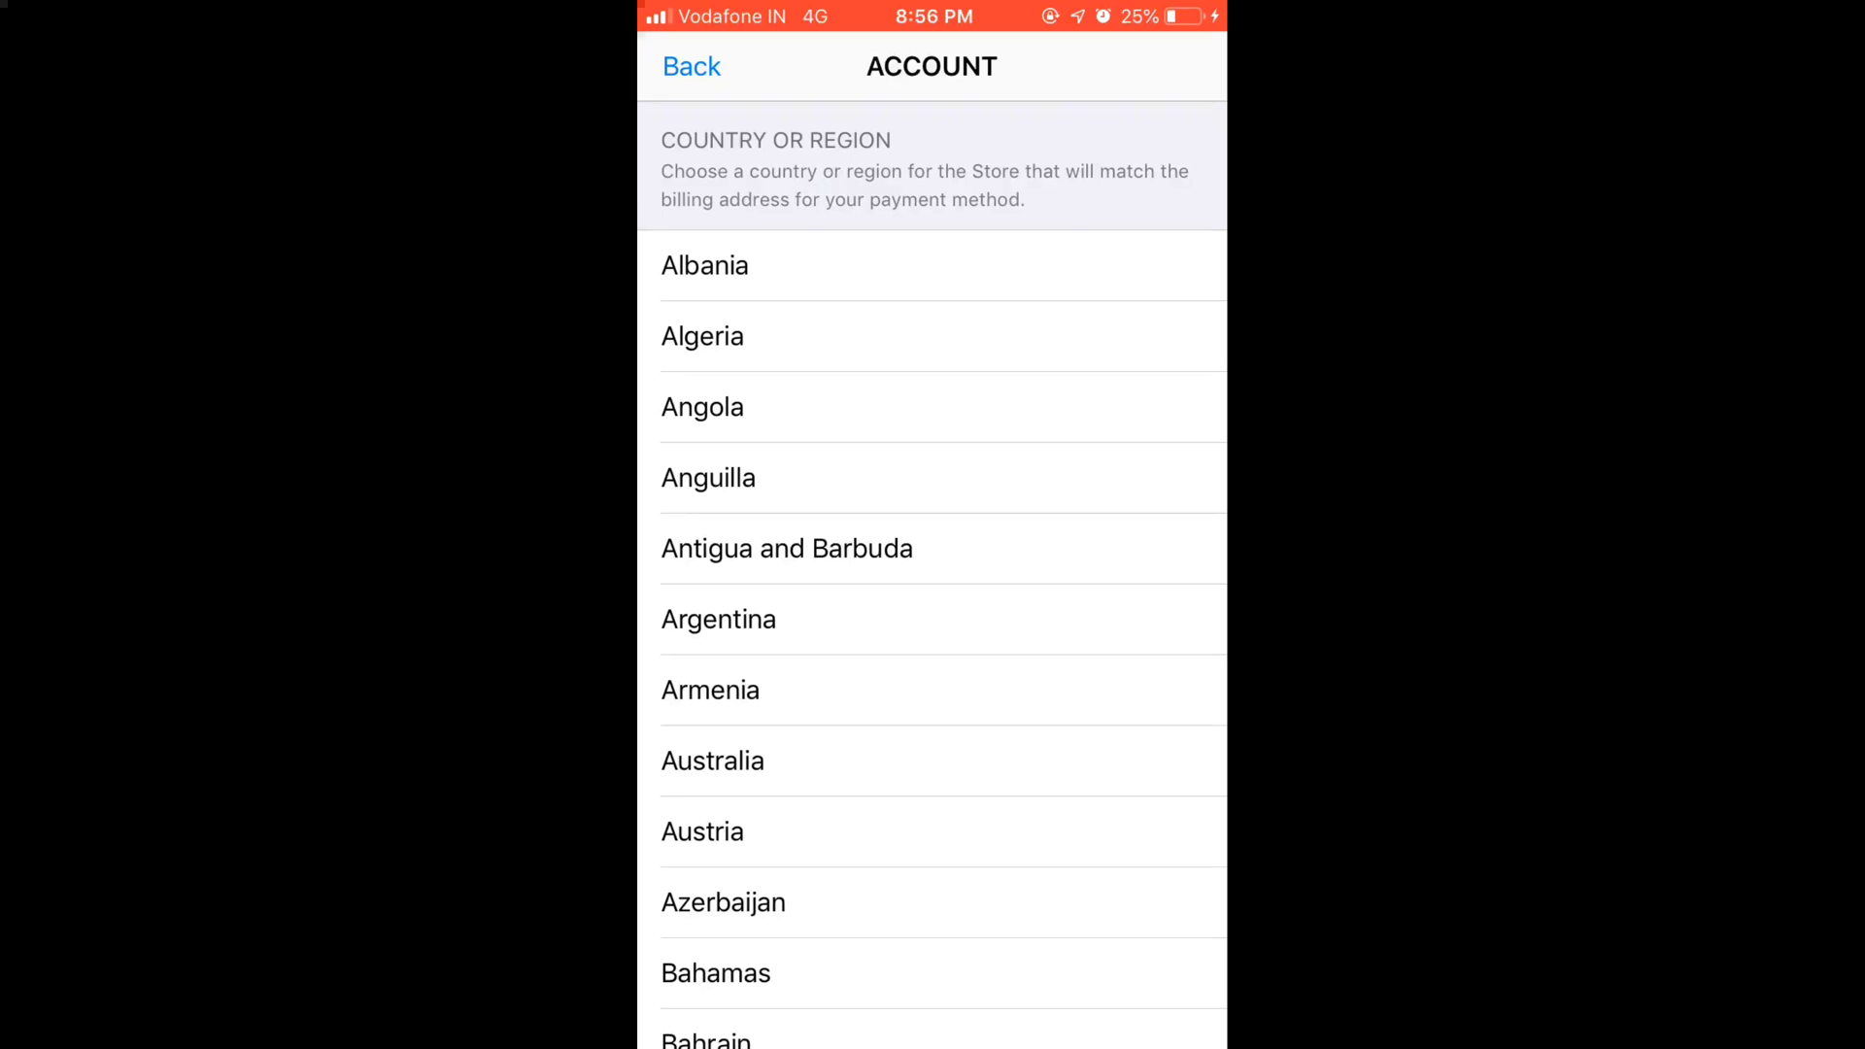
scroll("down", 3)
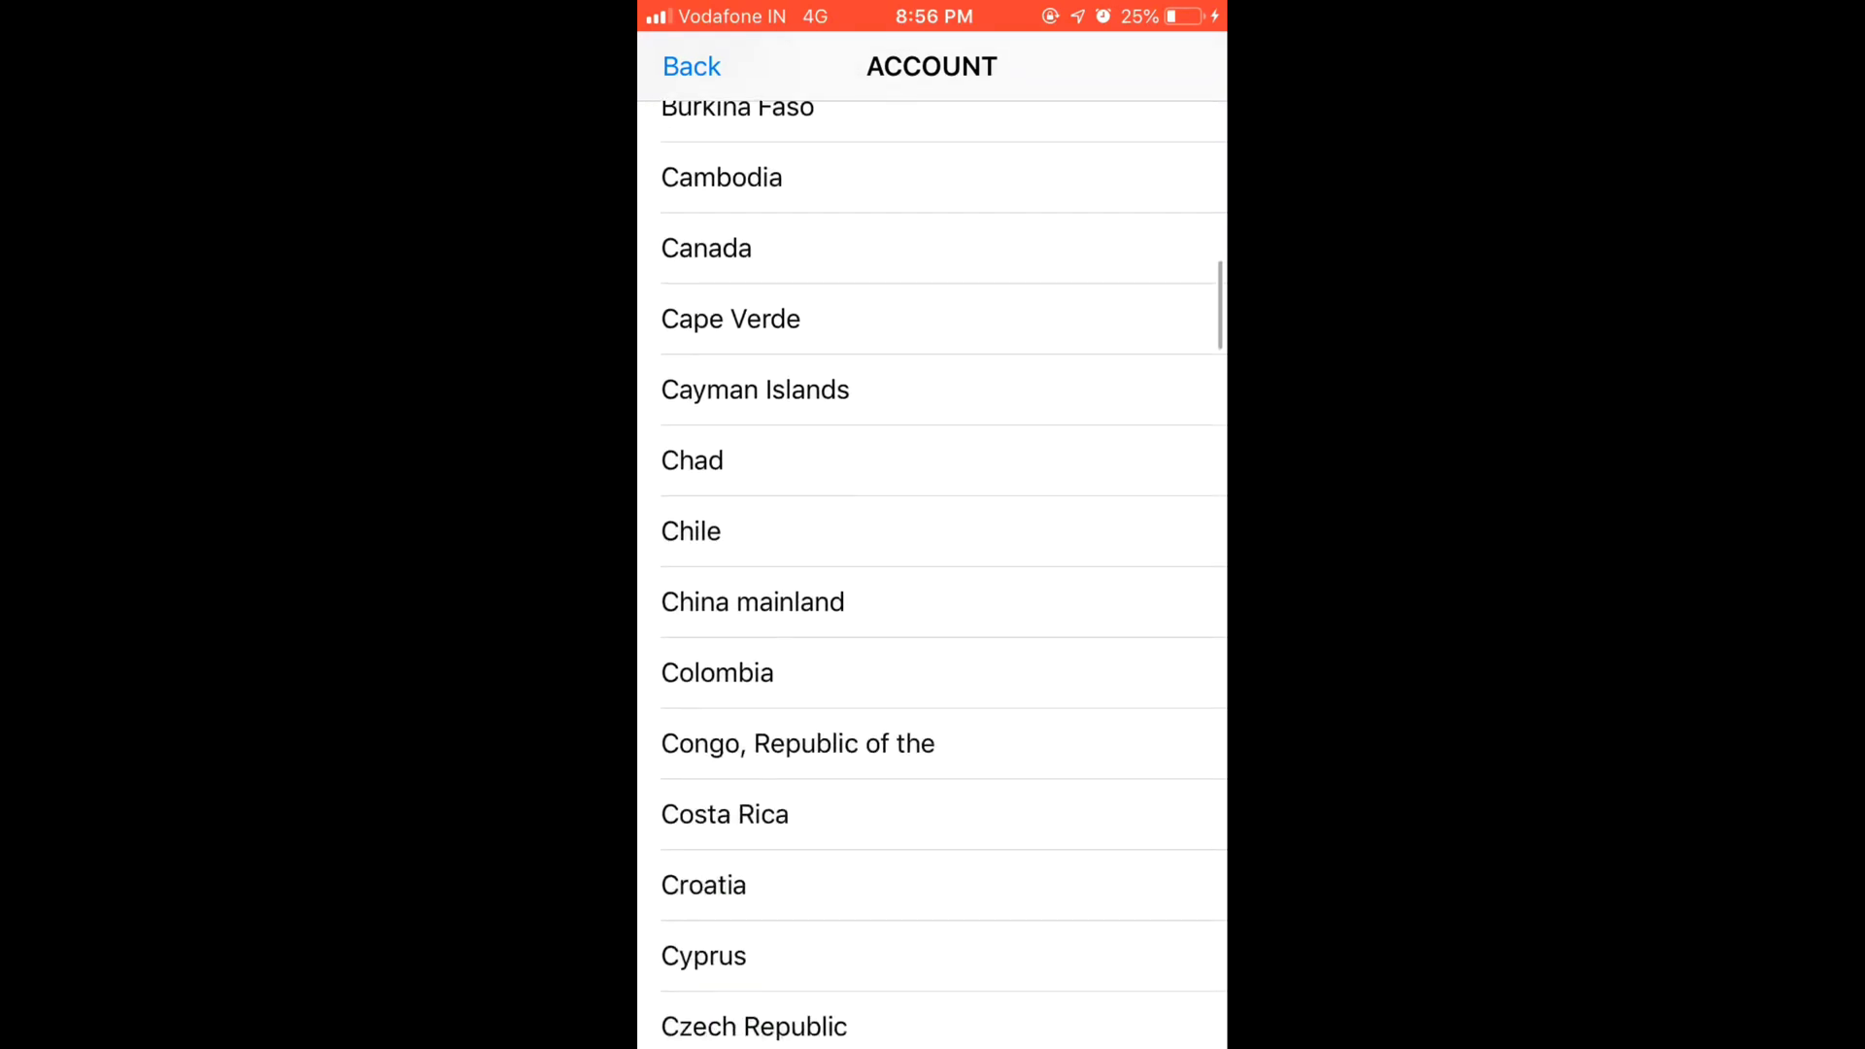
scroll("down", 3)
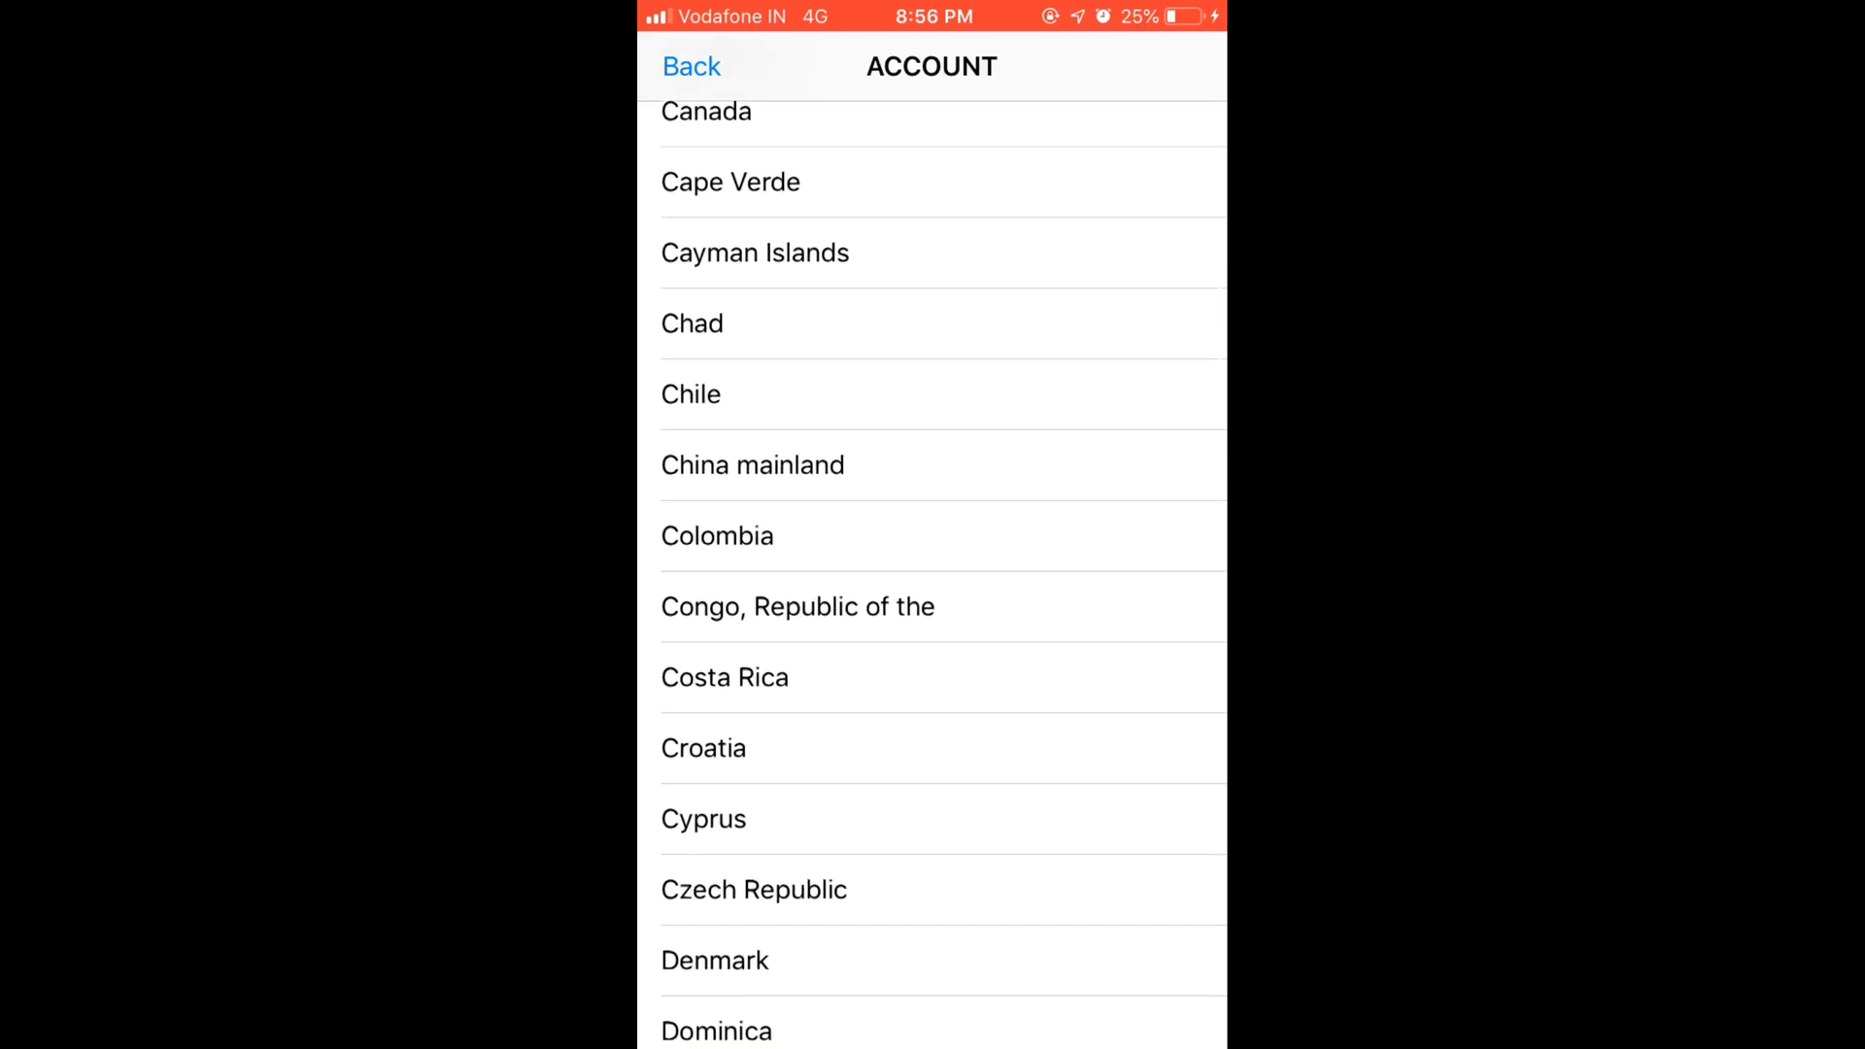
scroll("down", 3)
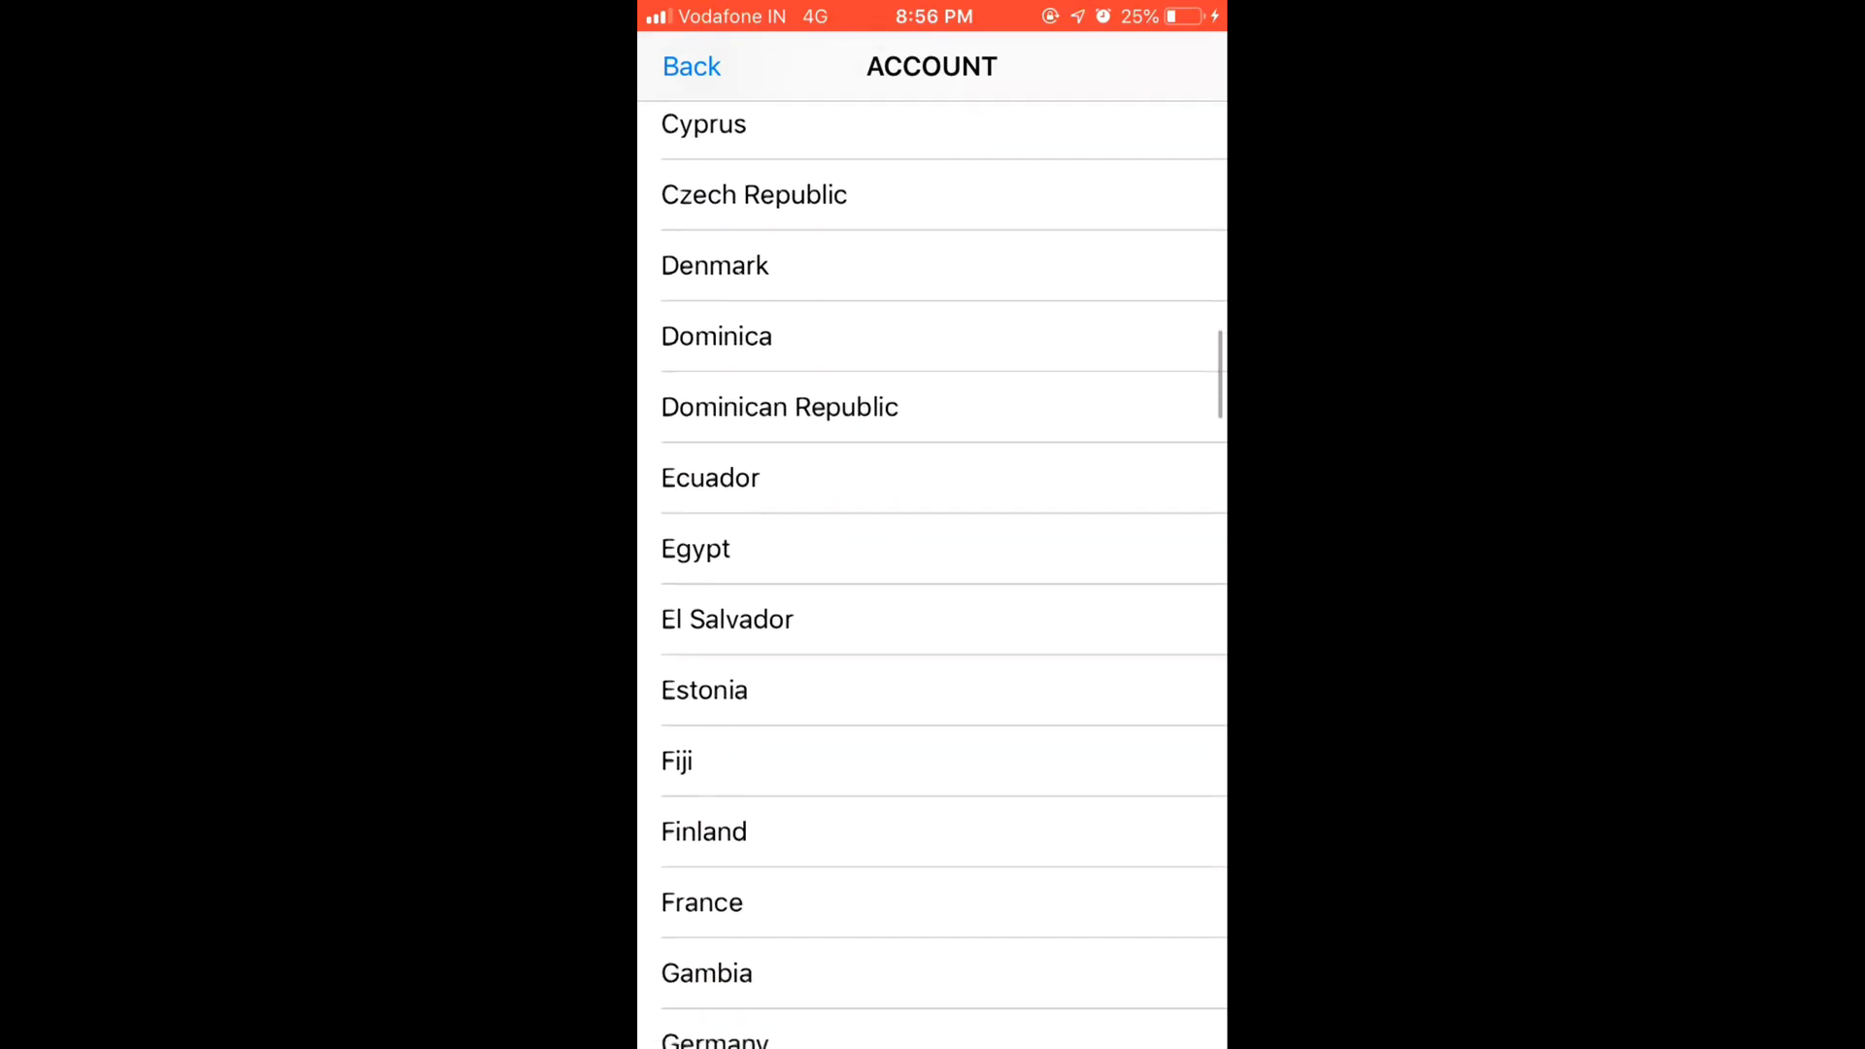
scroll("down", 3)
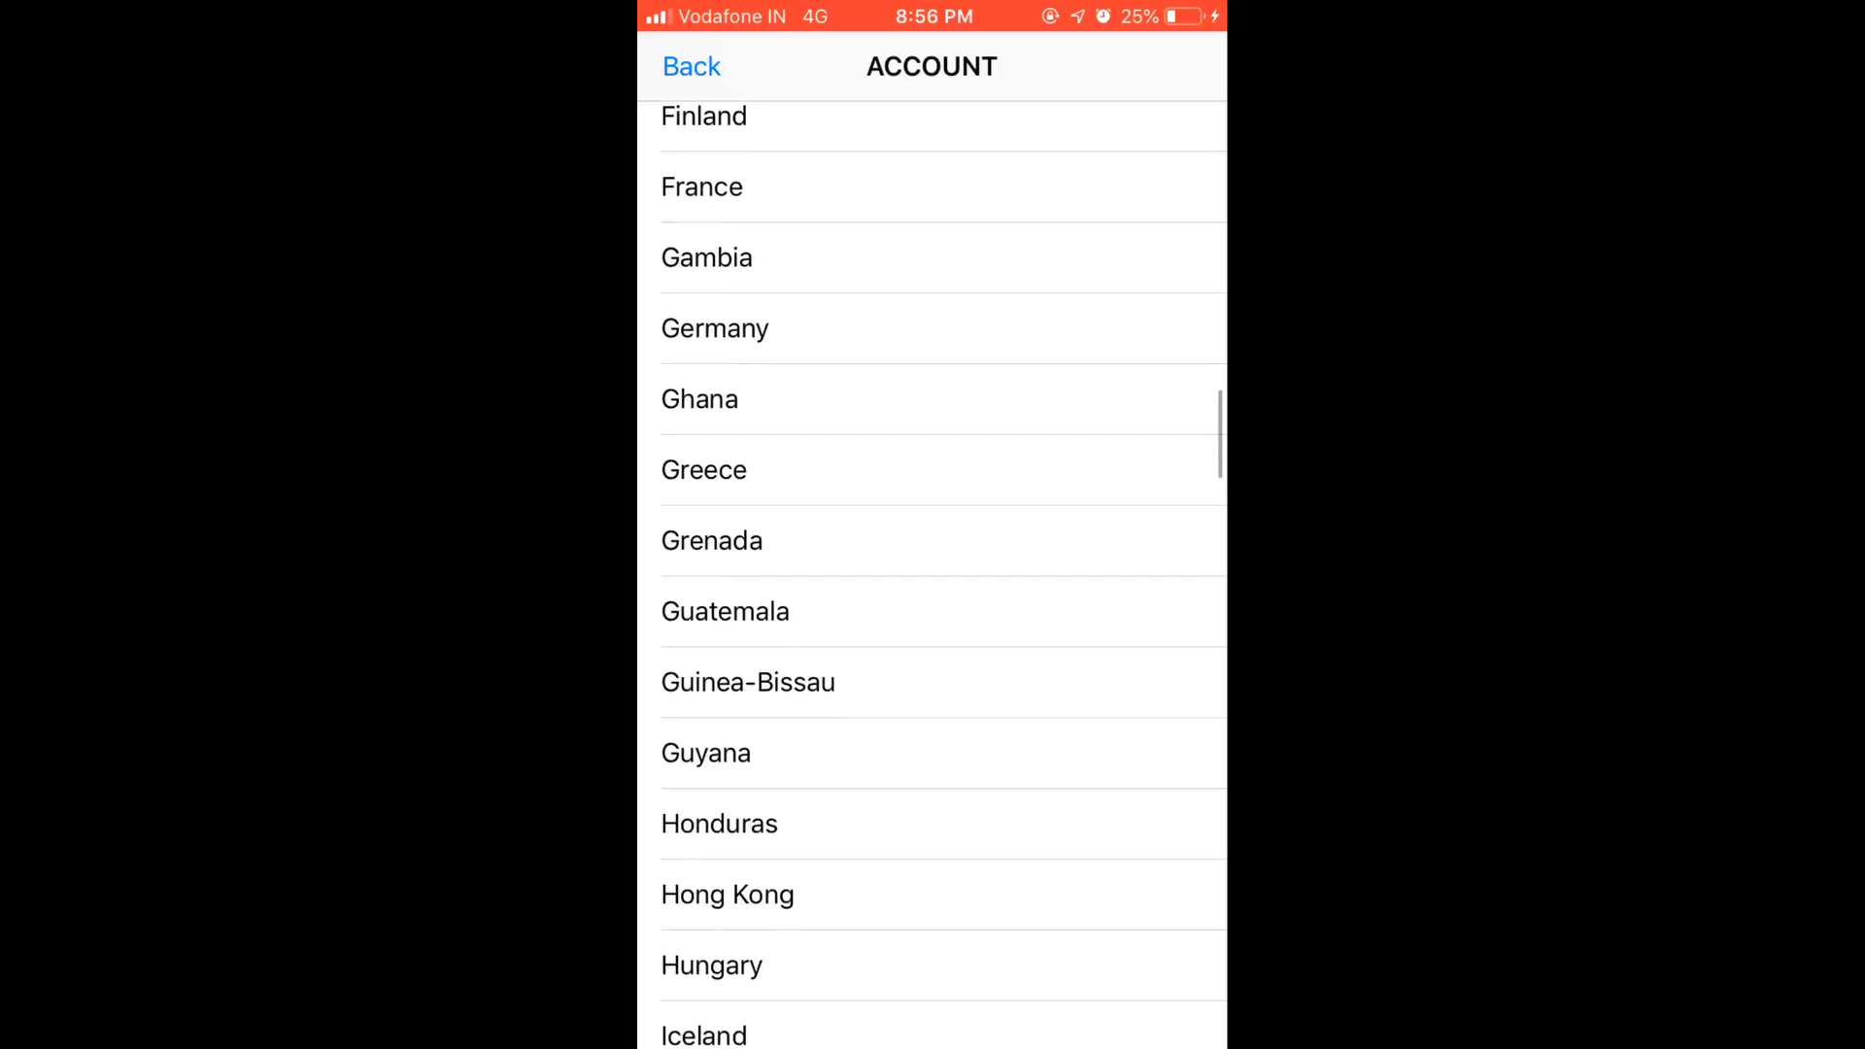
scroll("down", 3)
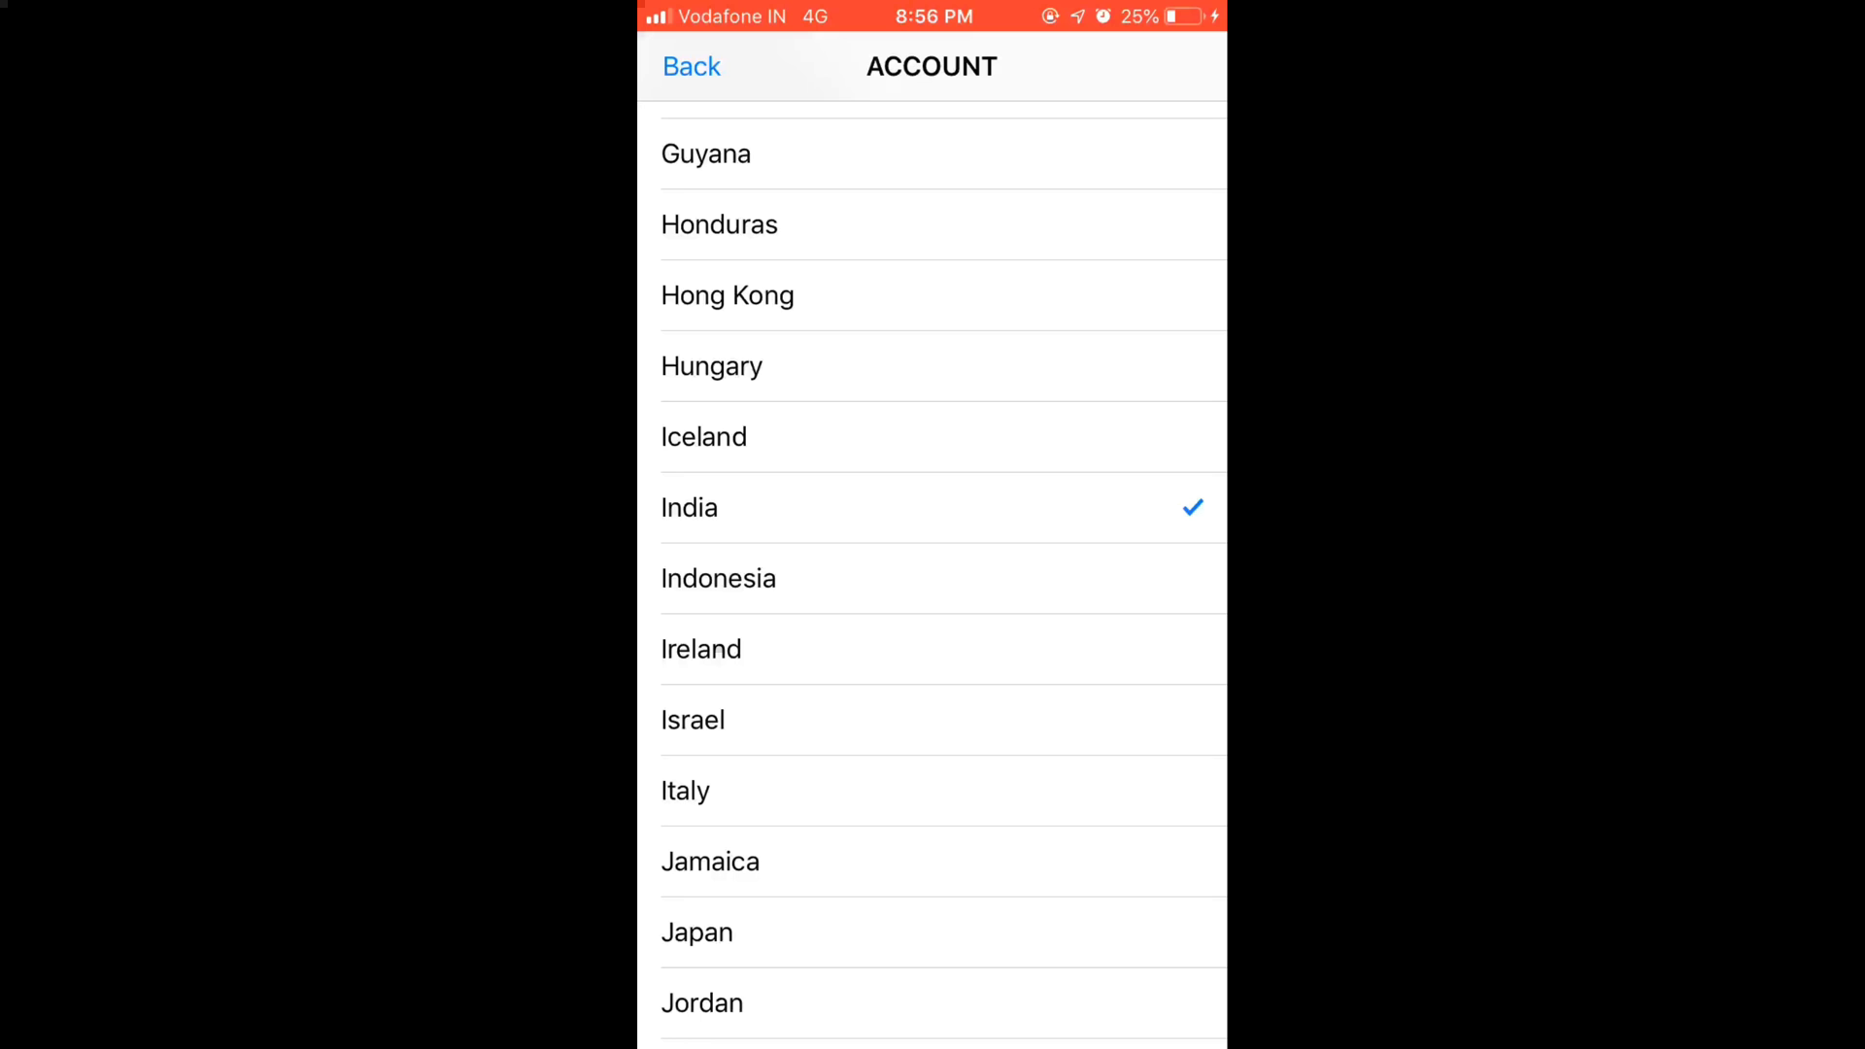
left_click(688, 507)
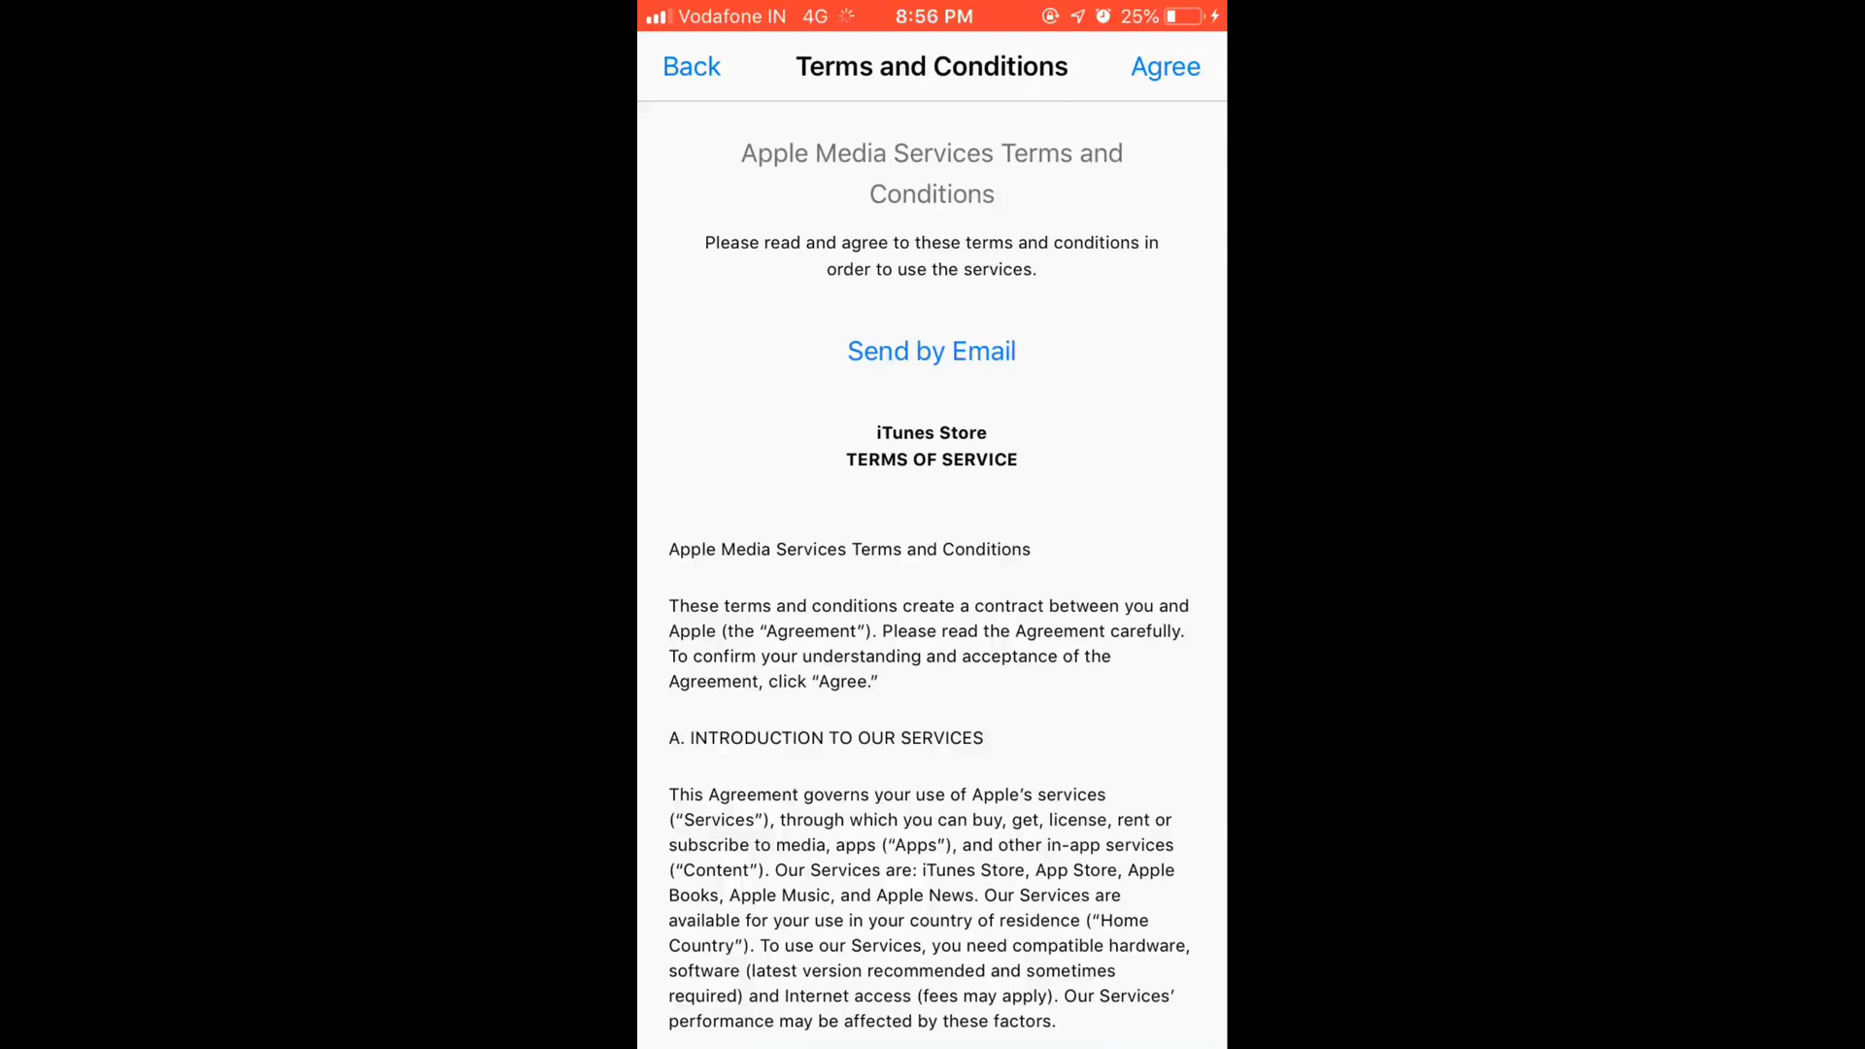
Agree to the Apple Media Services terms and confirm the agreement.
left_click(1165, 66)
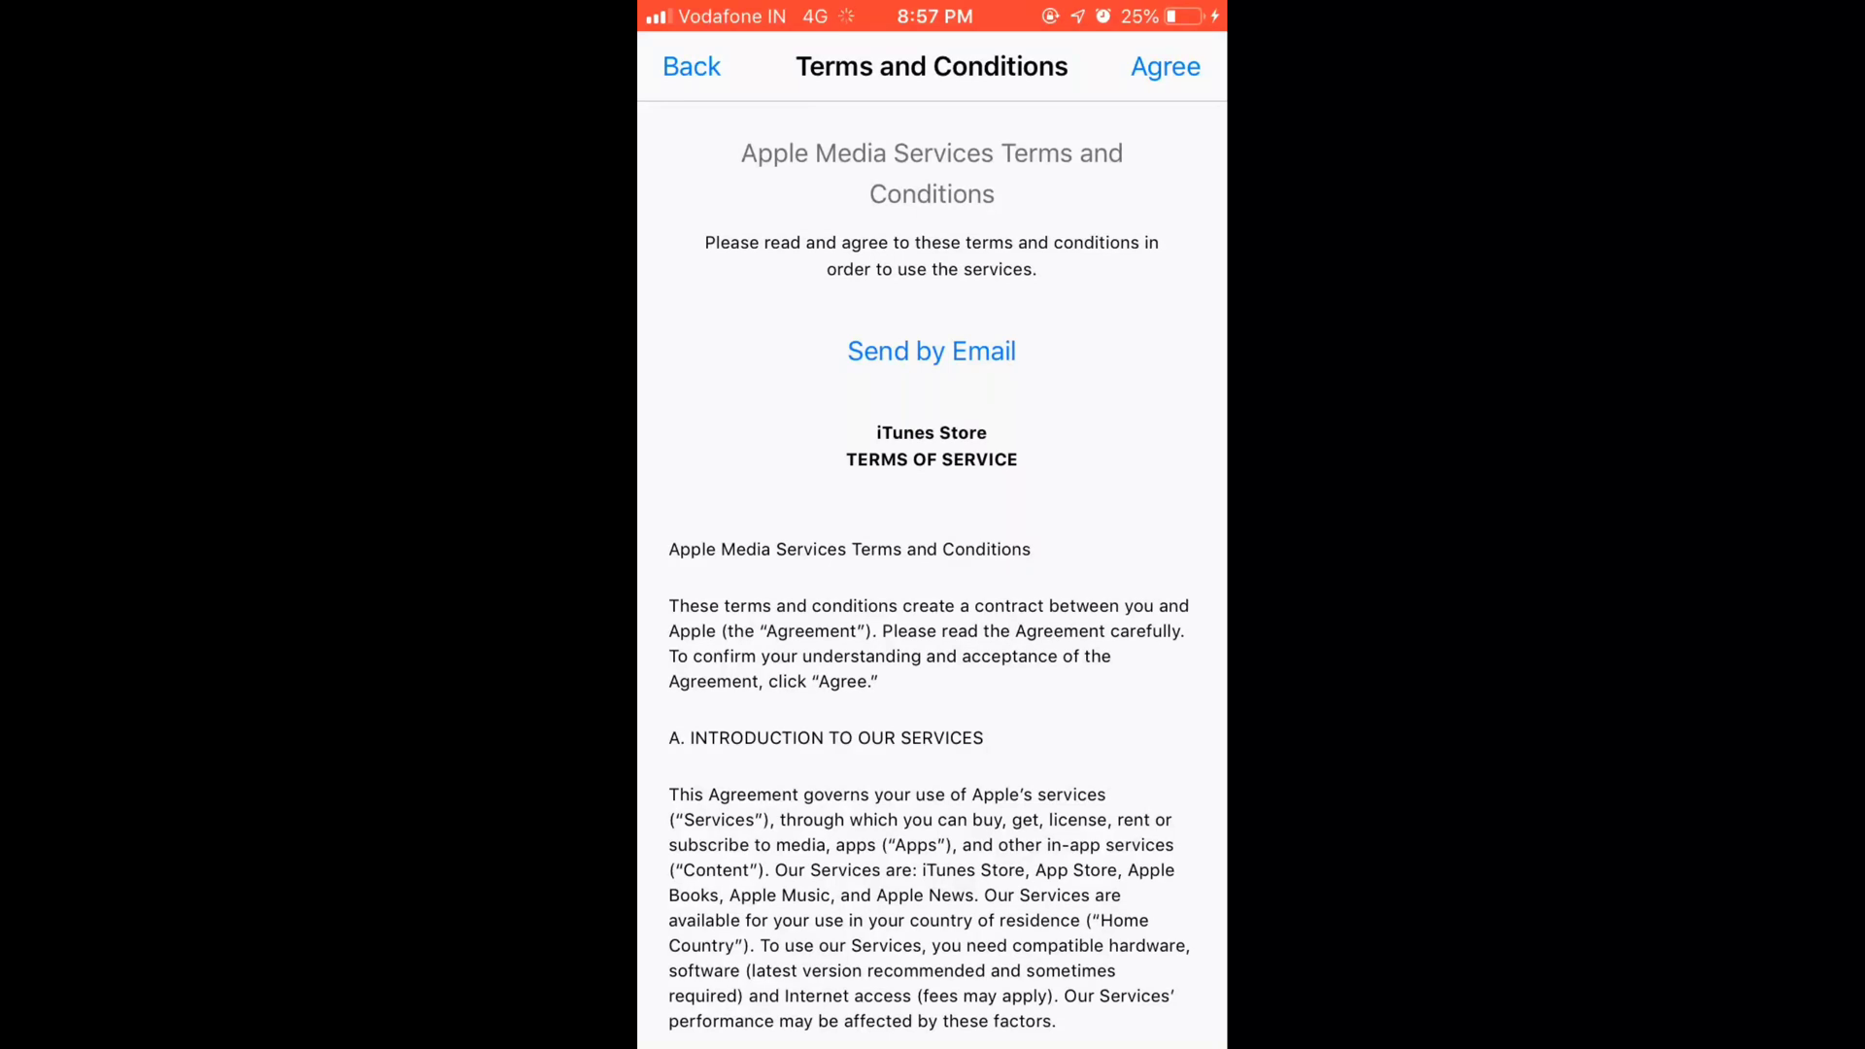
left_click(1166, 66)
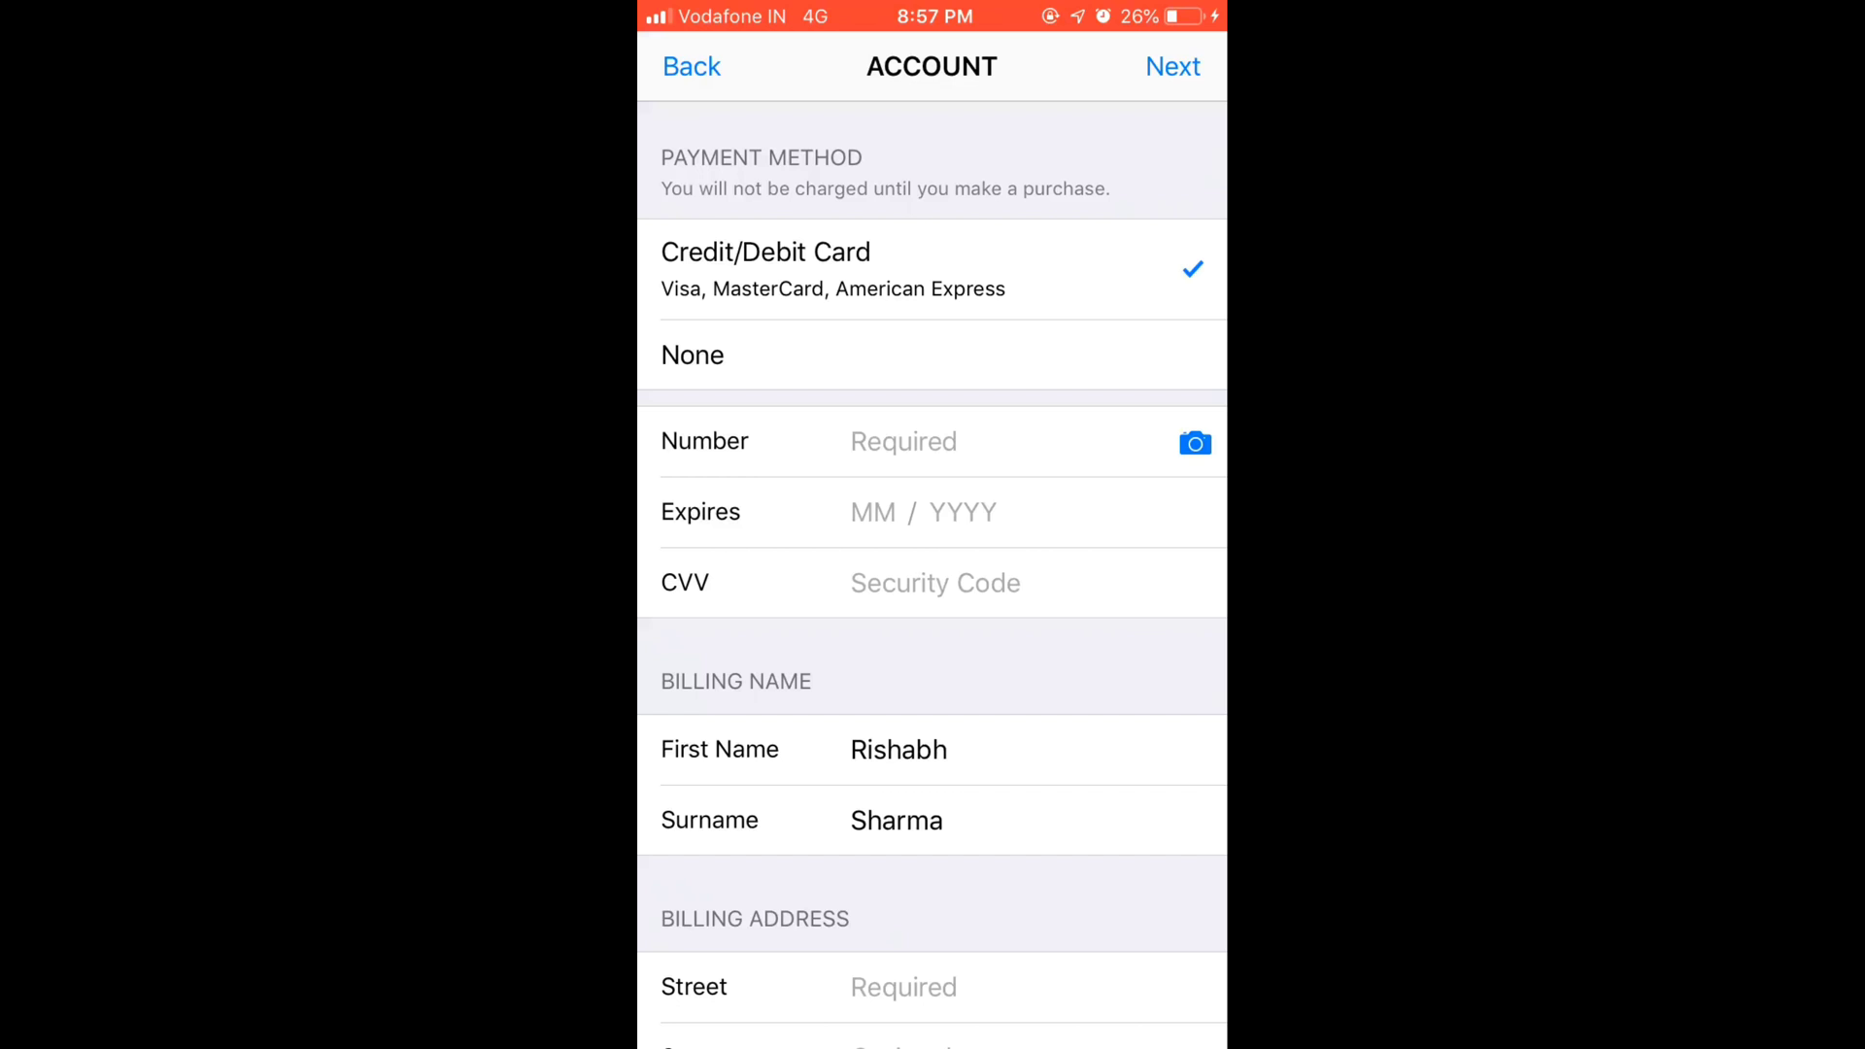
left_click(691, 354)
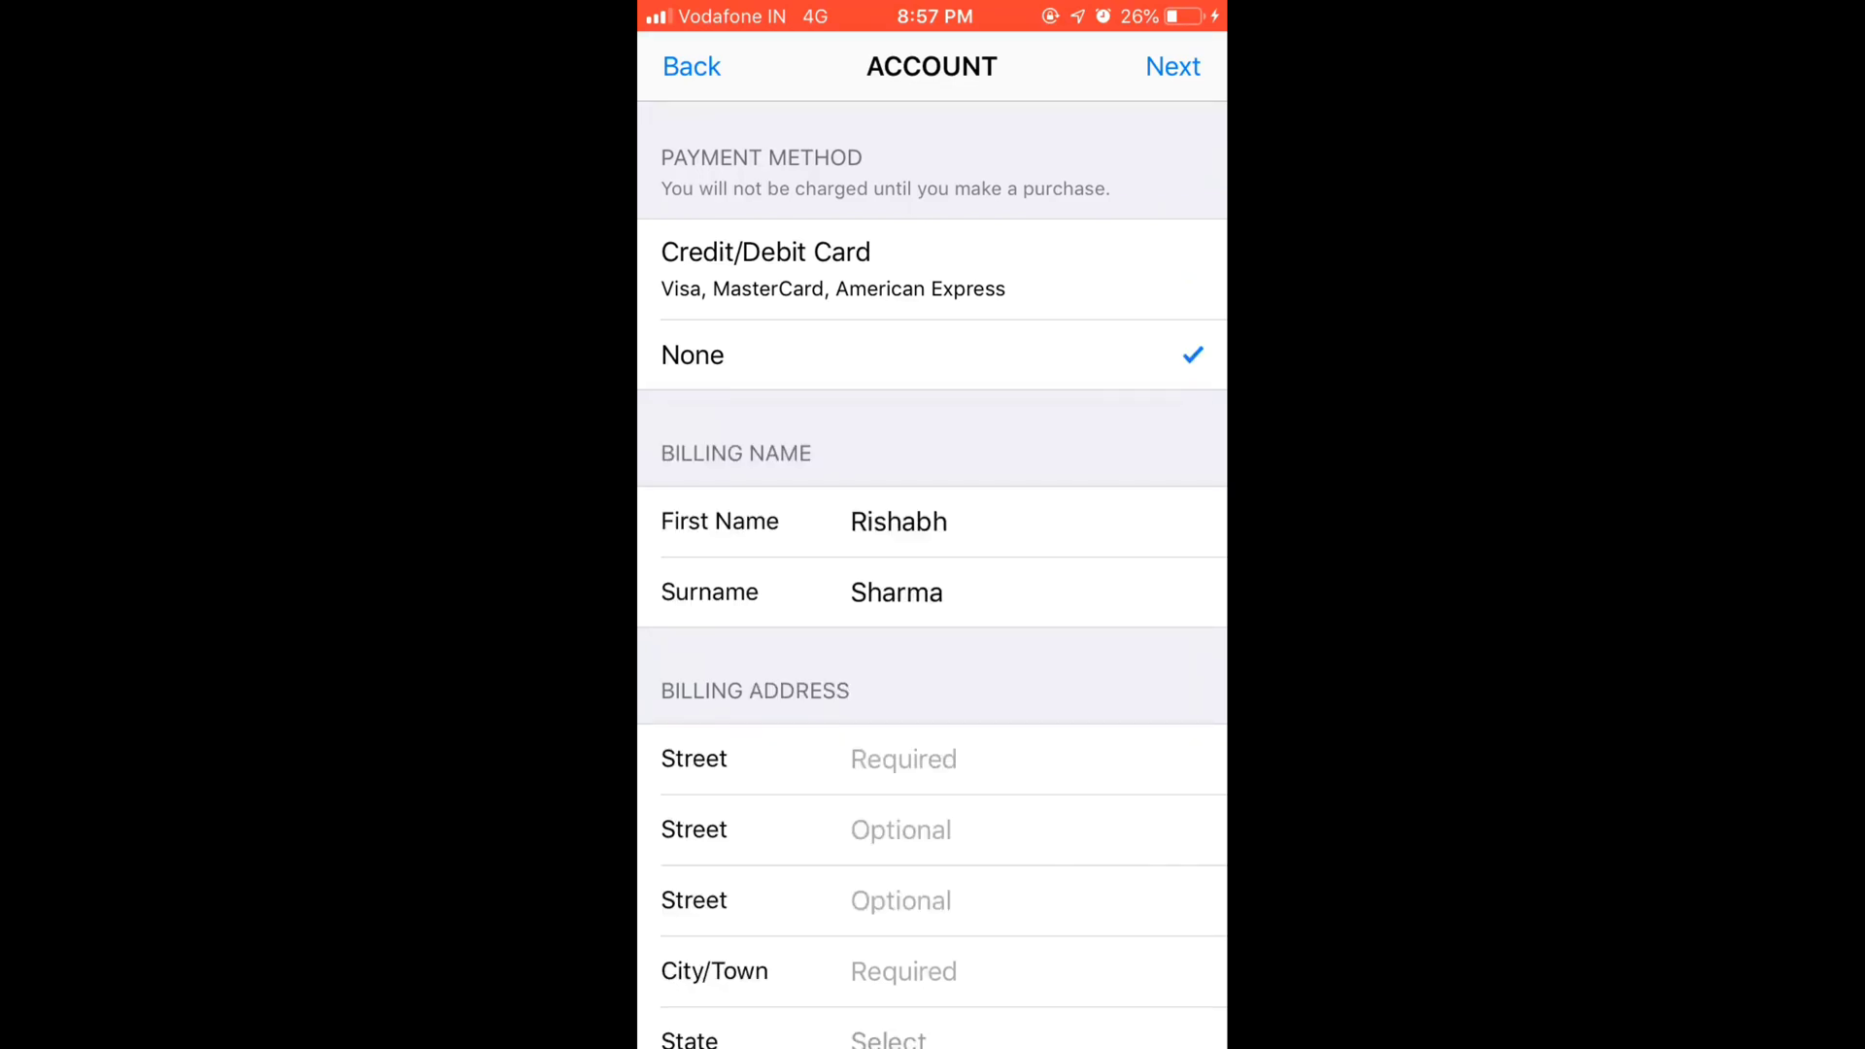
left_click(903, 760)
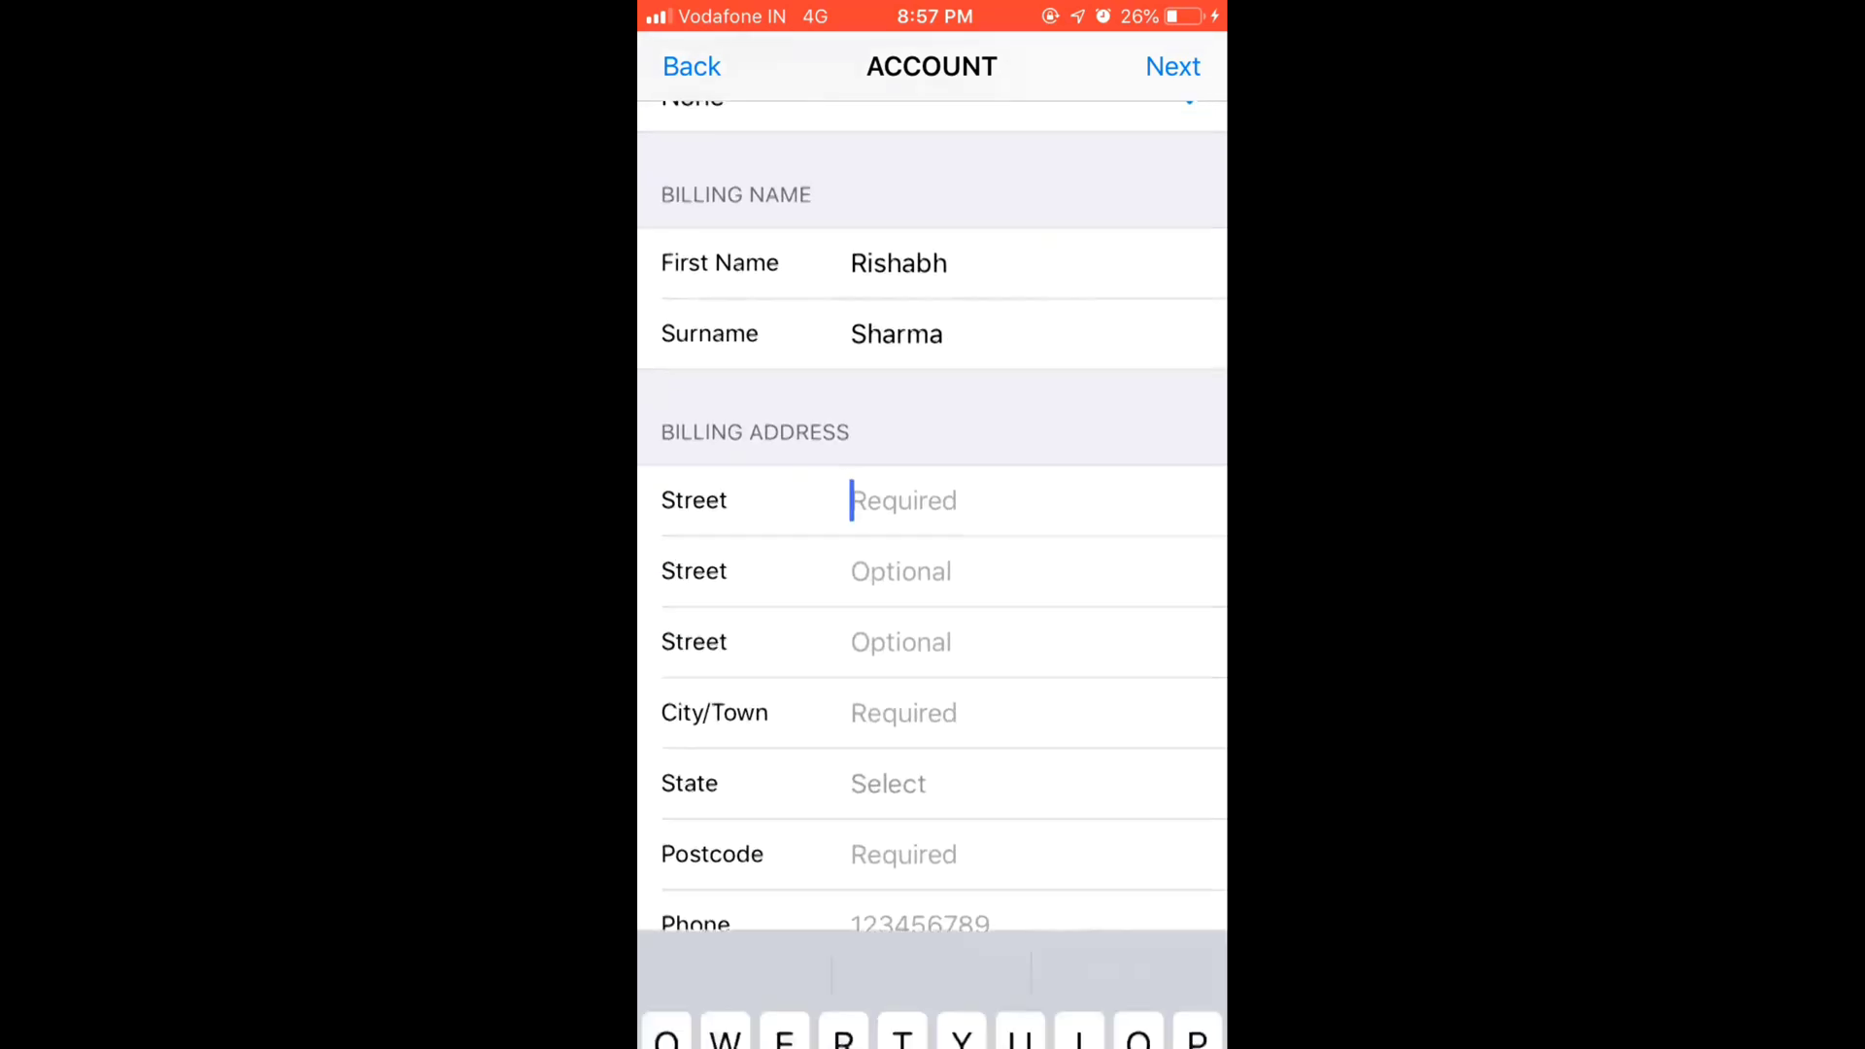
type("G")
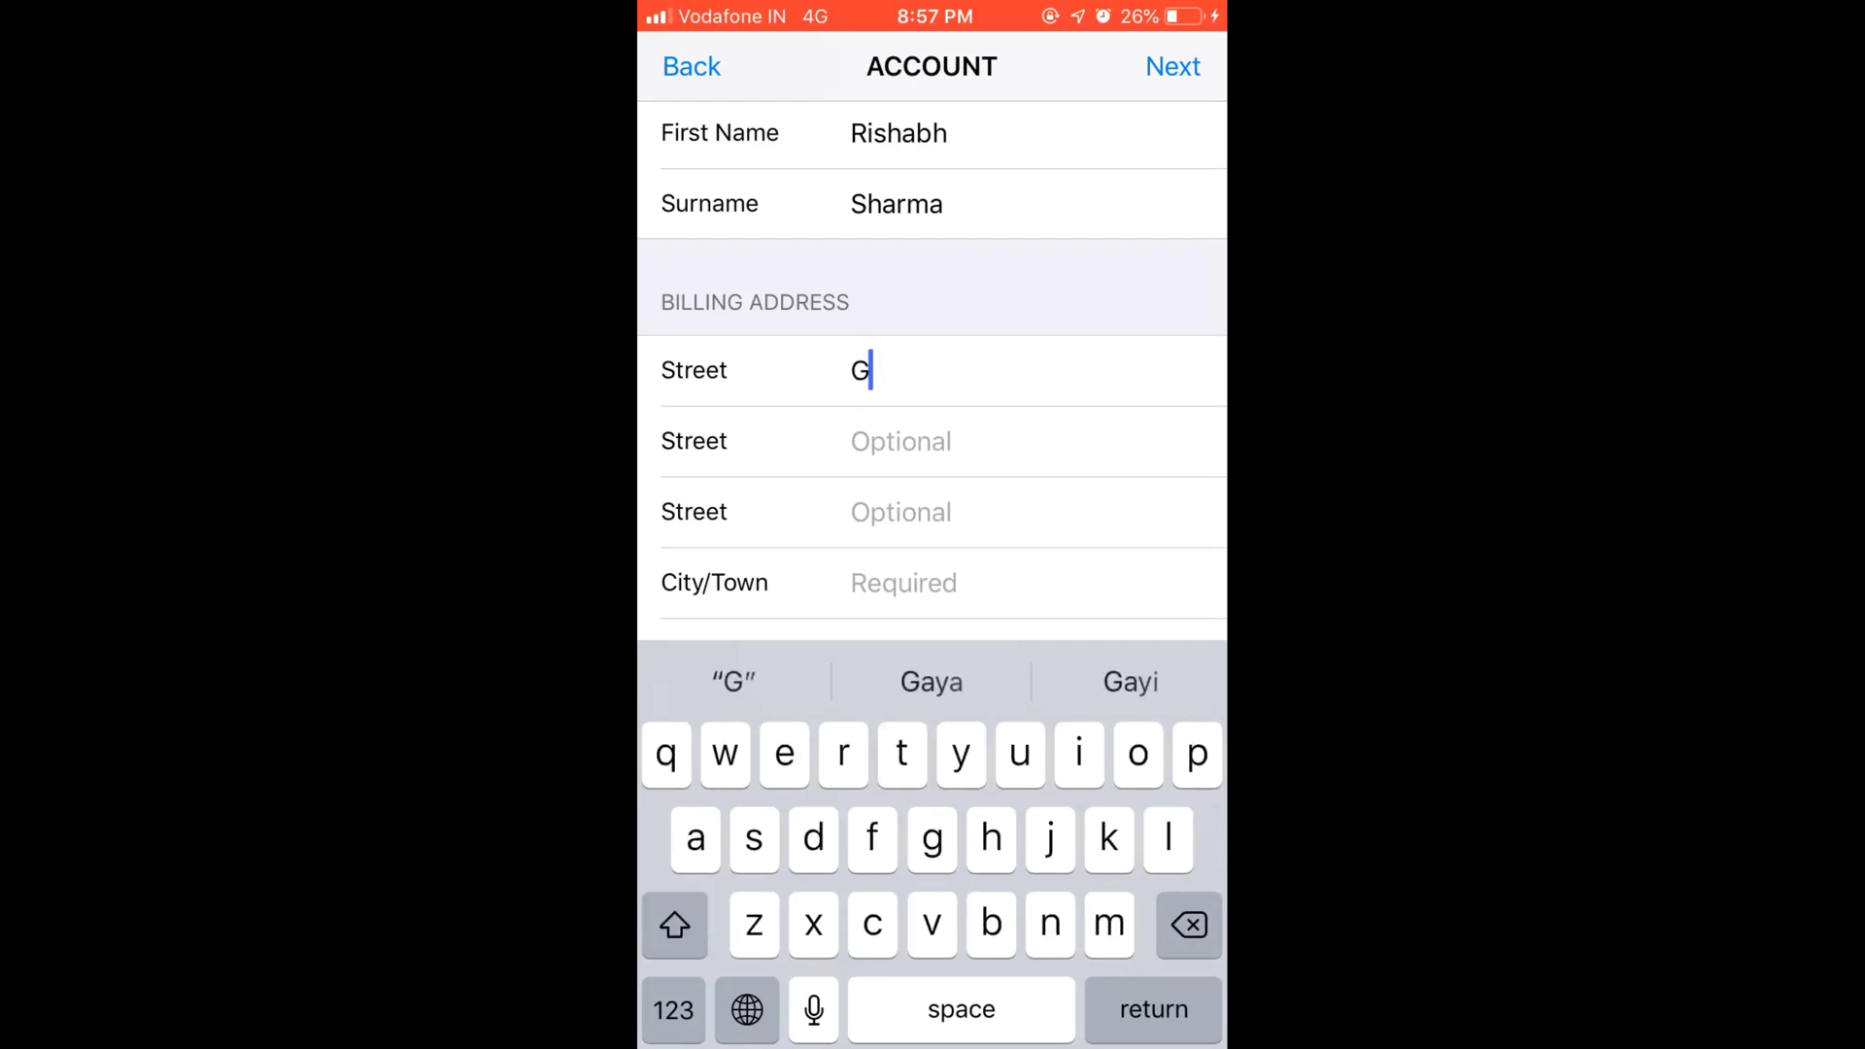
type("773")
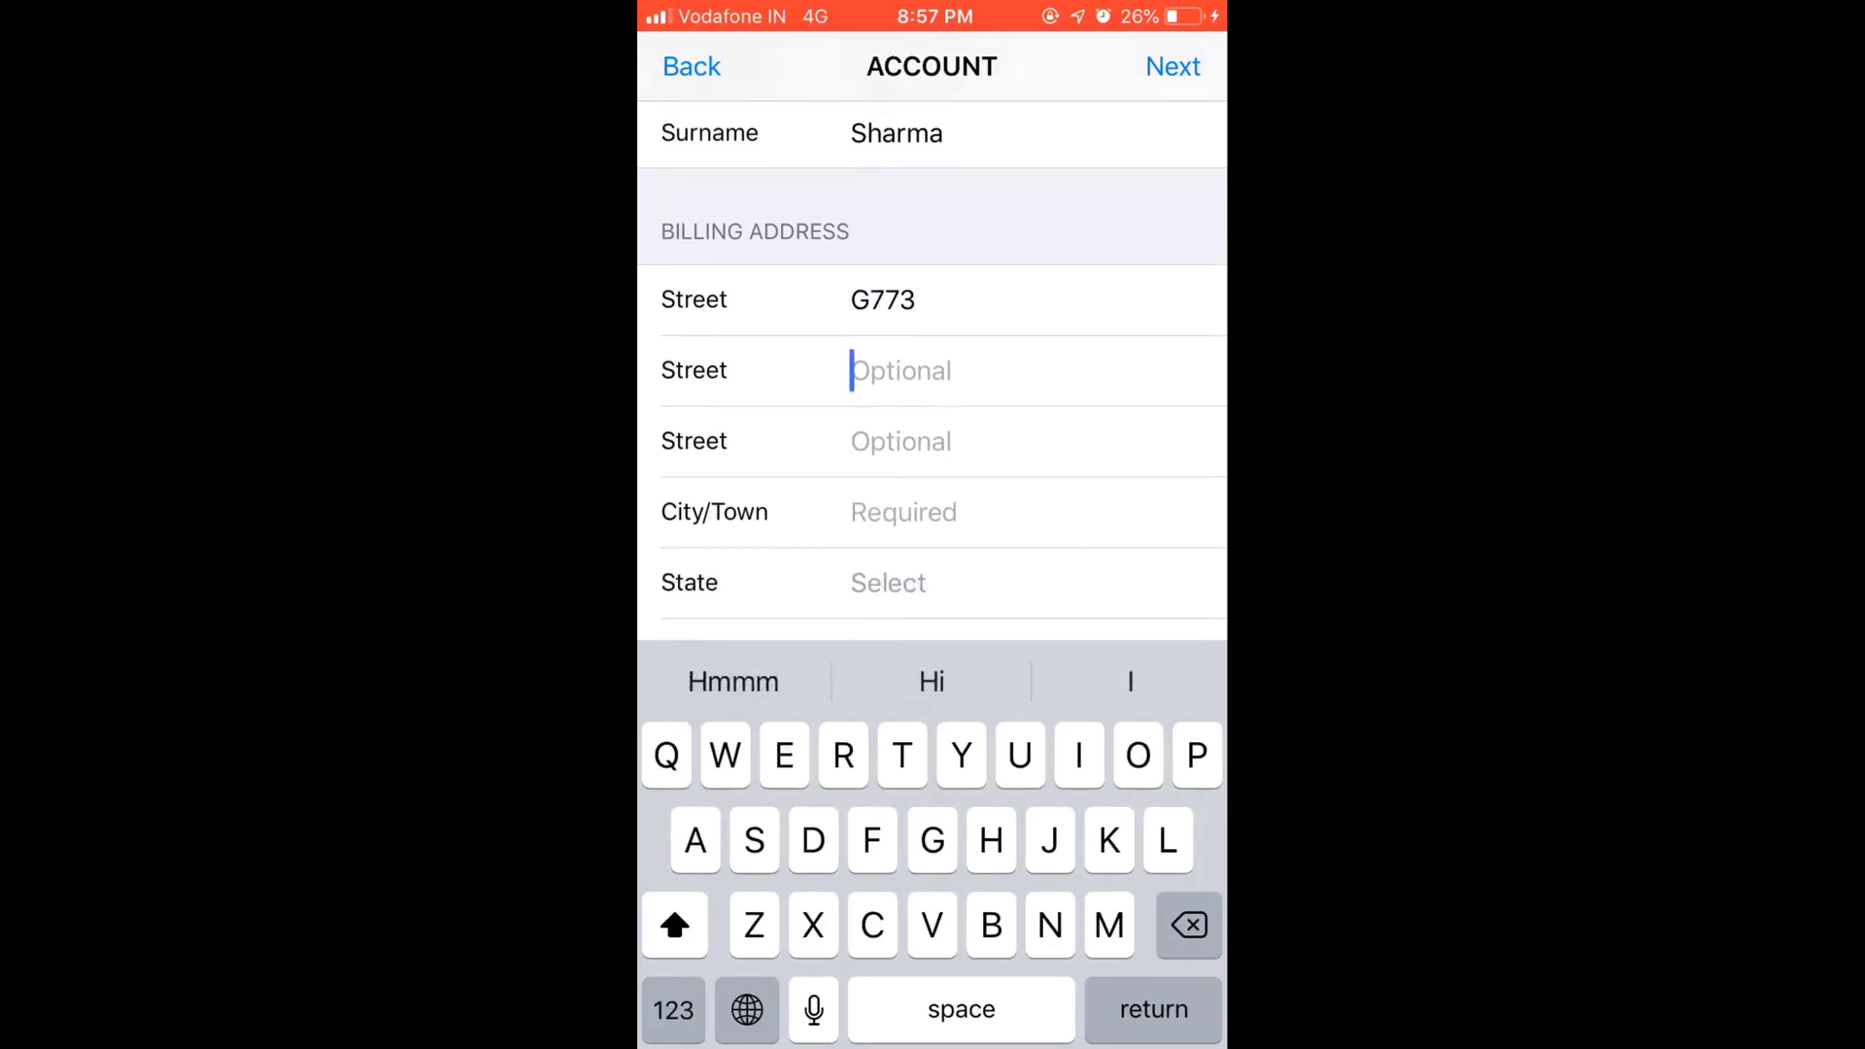
type("Sund")
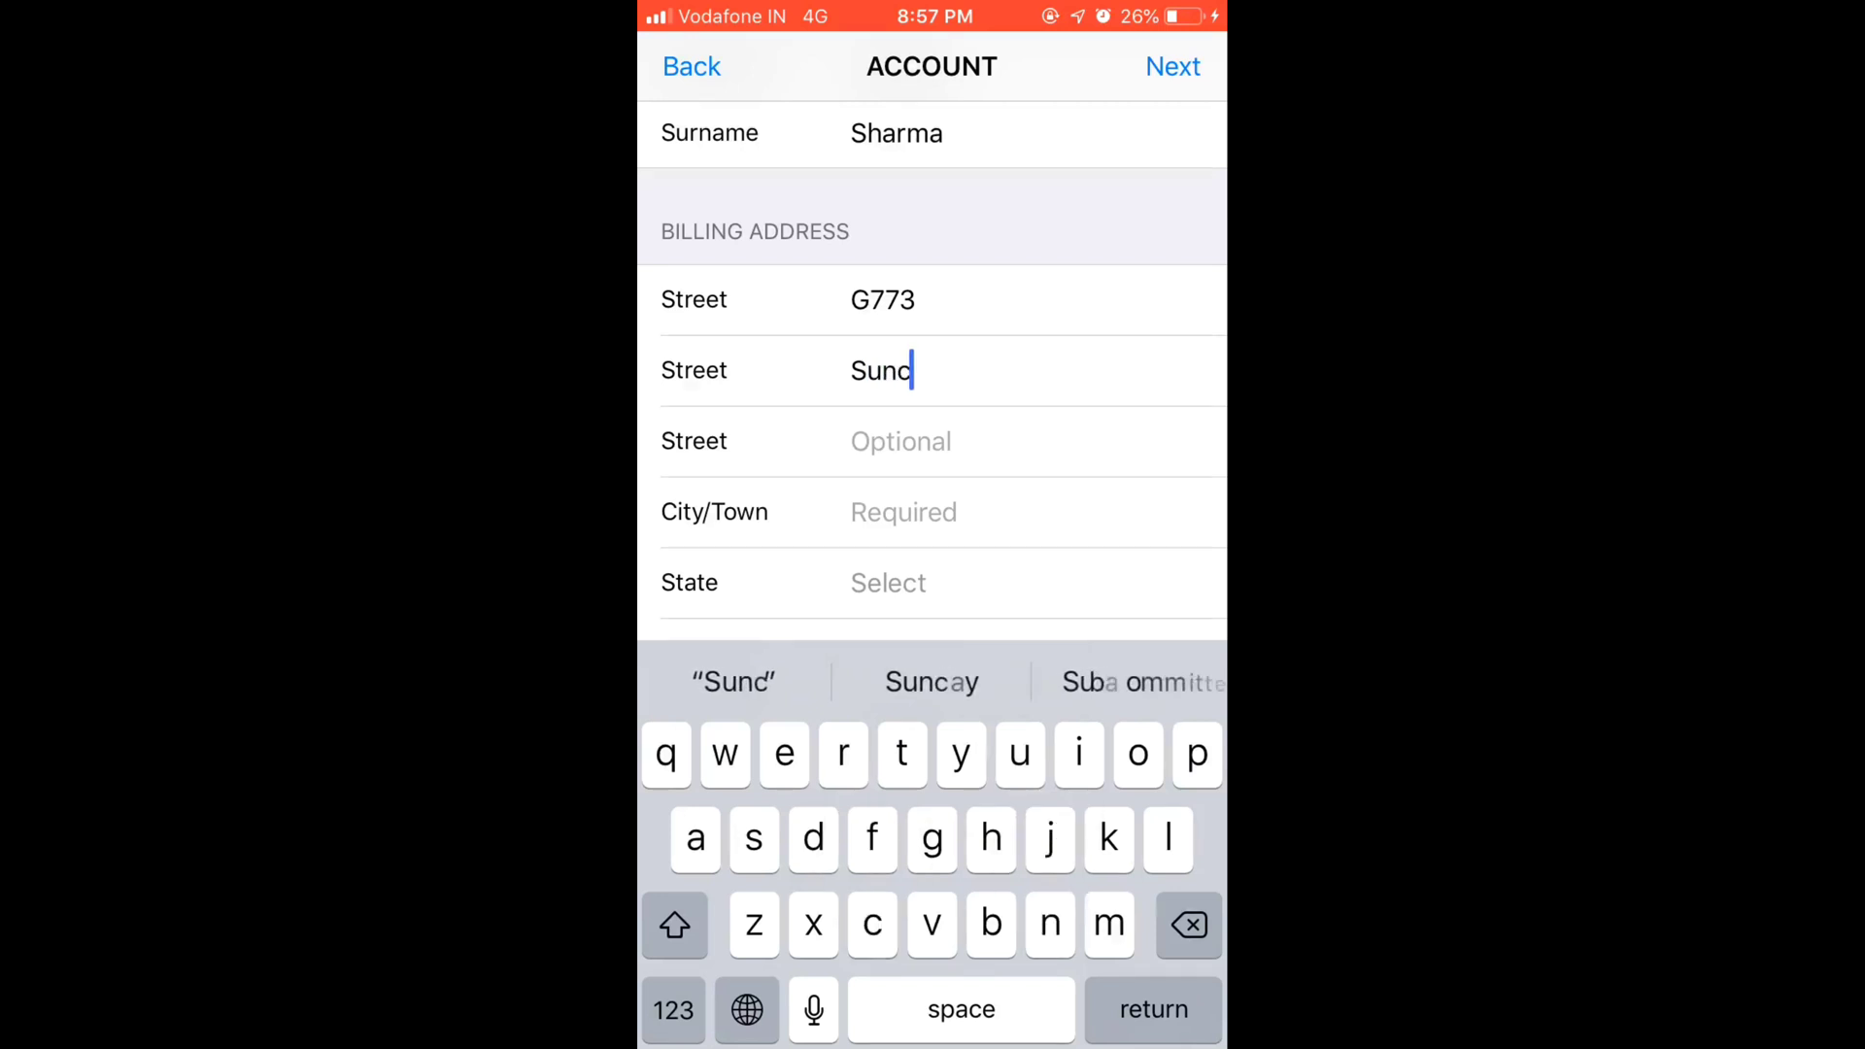
type("ity")
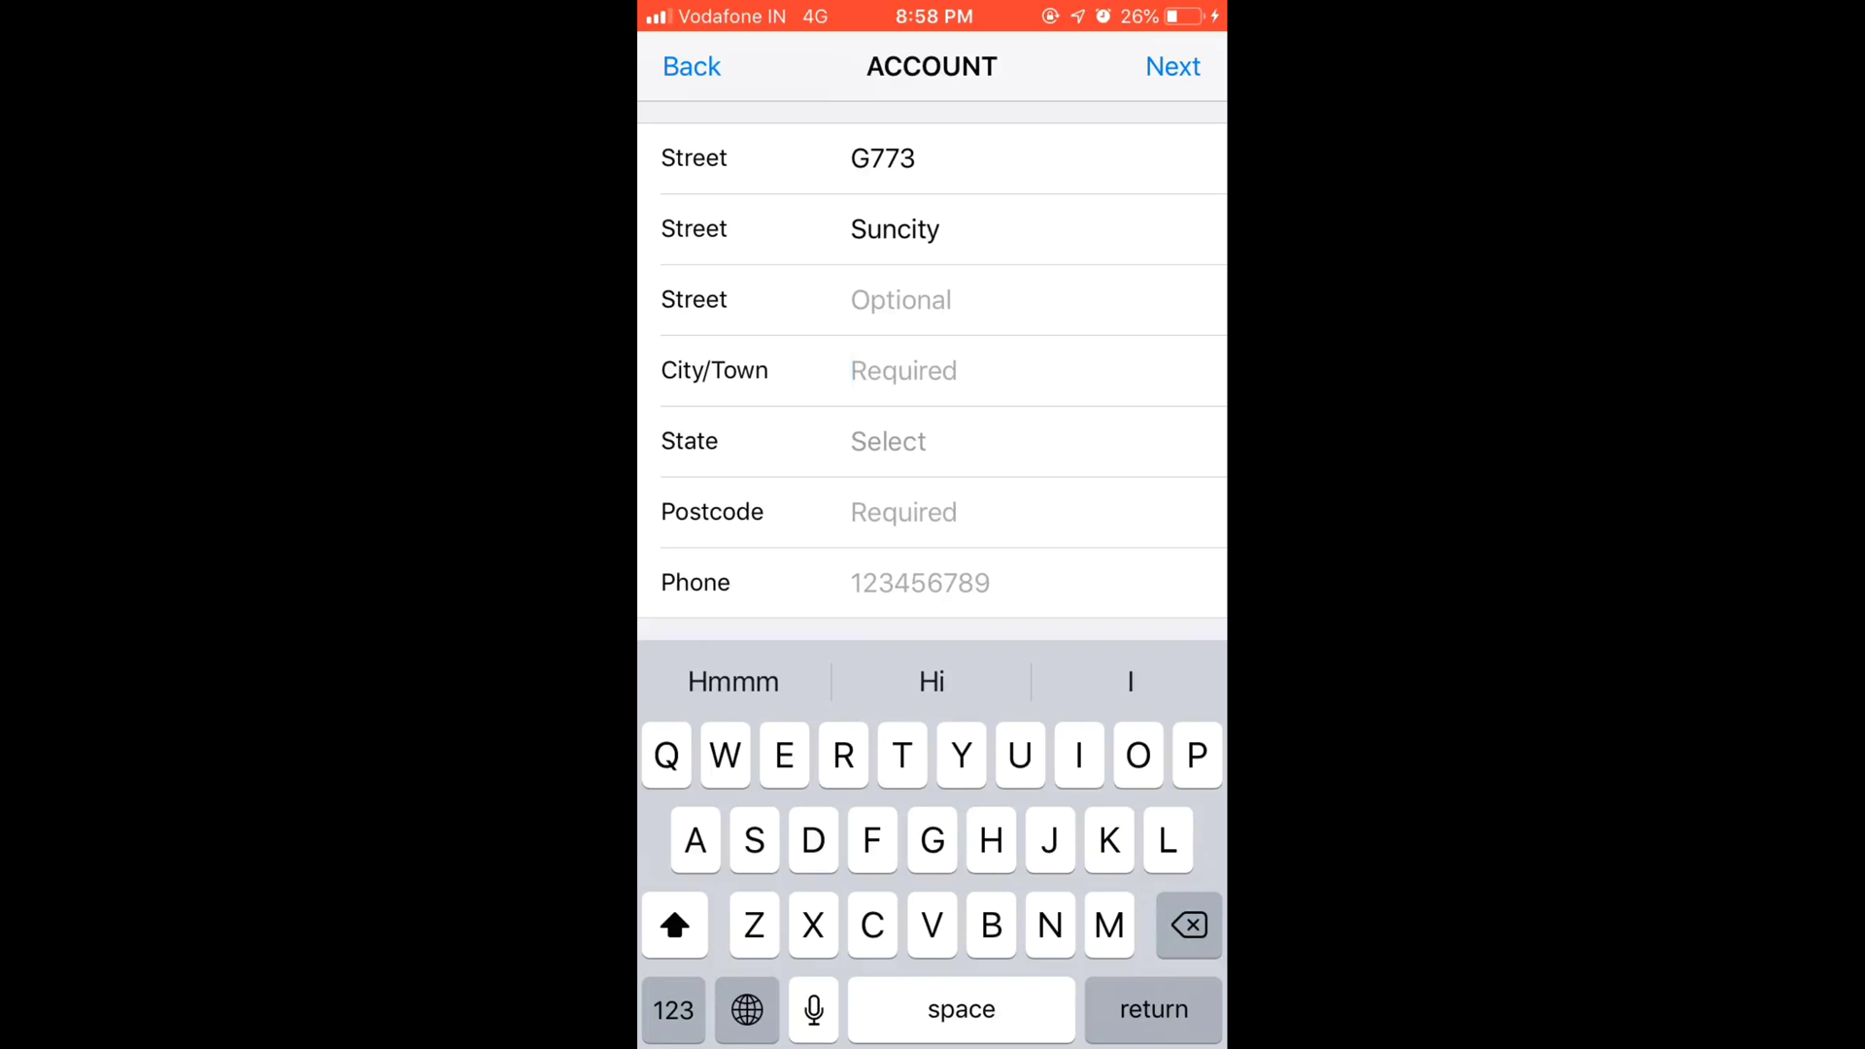
type("Delhi")
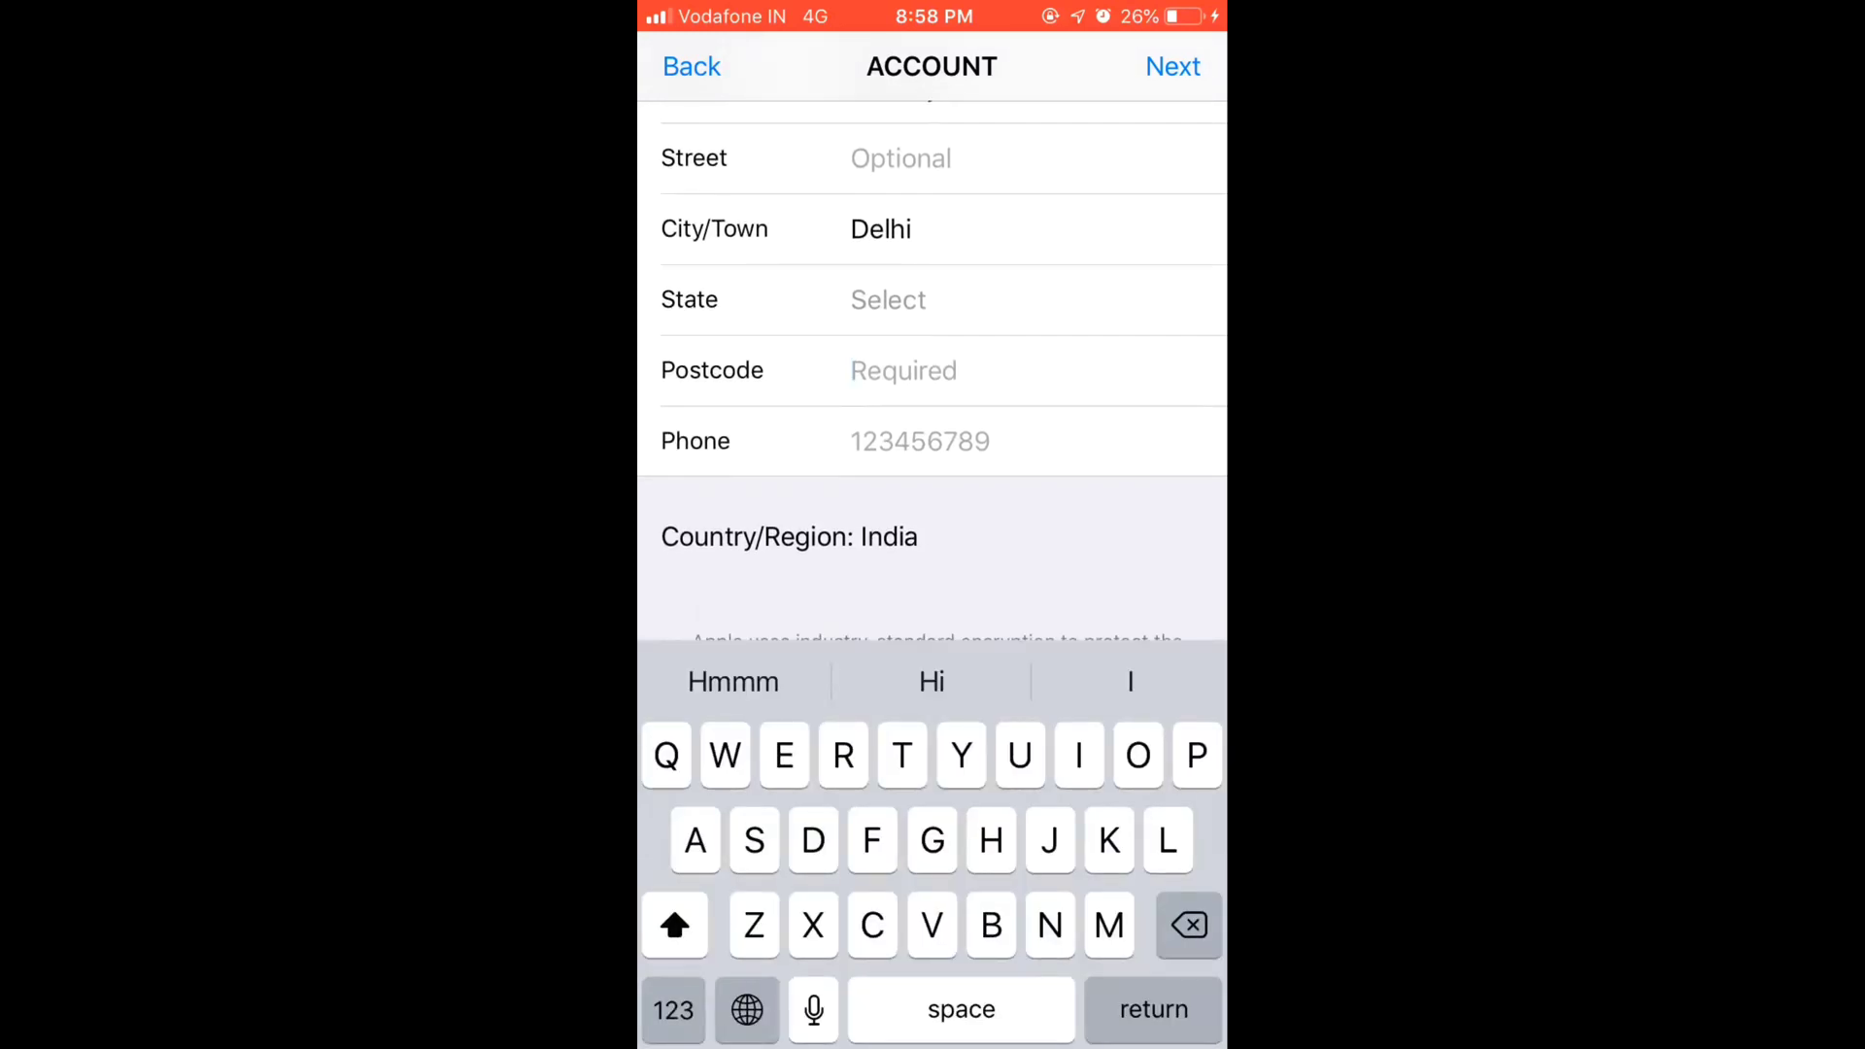
type("122")
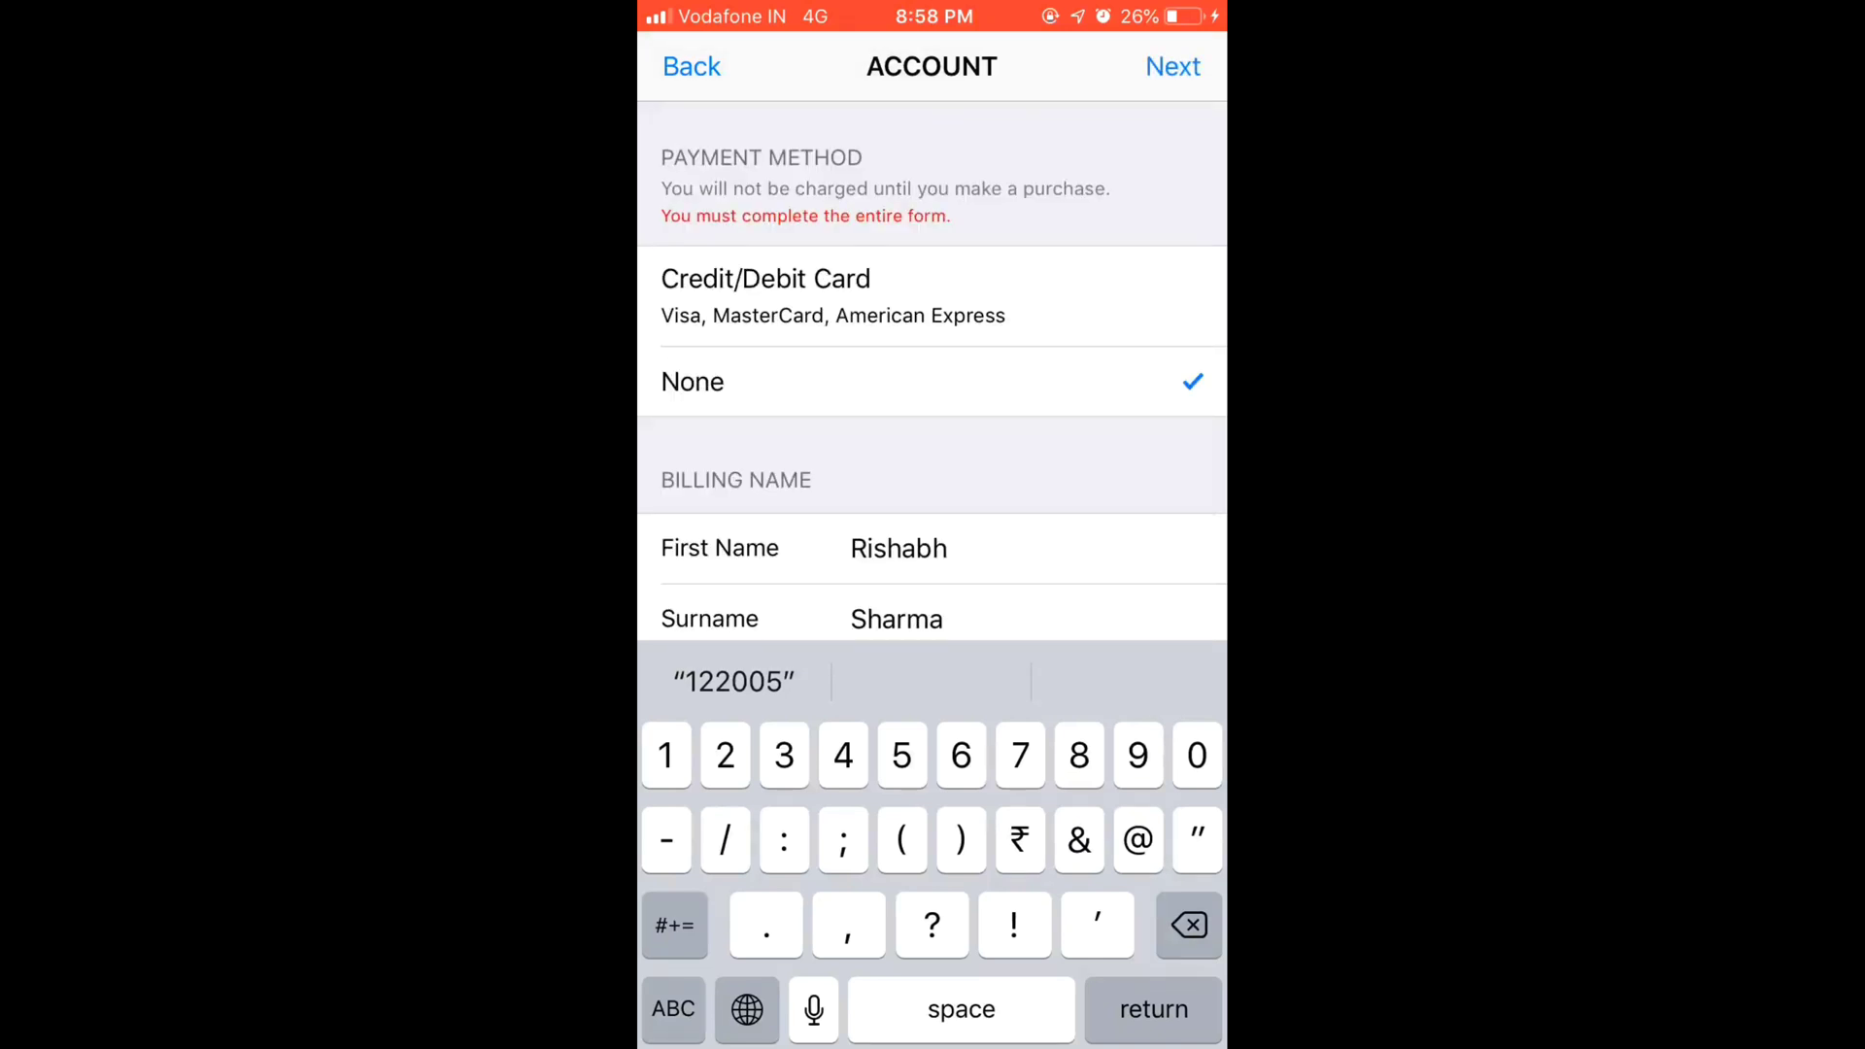
Pick DL - Delhi as the state, enter phone number 99 and submit with Next.
scroll("down", 3)
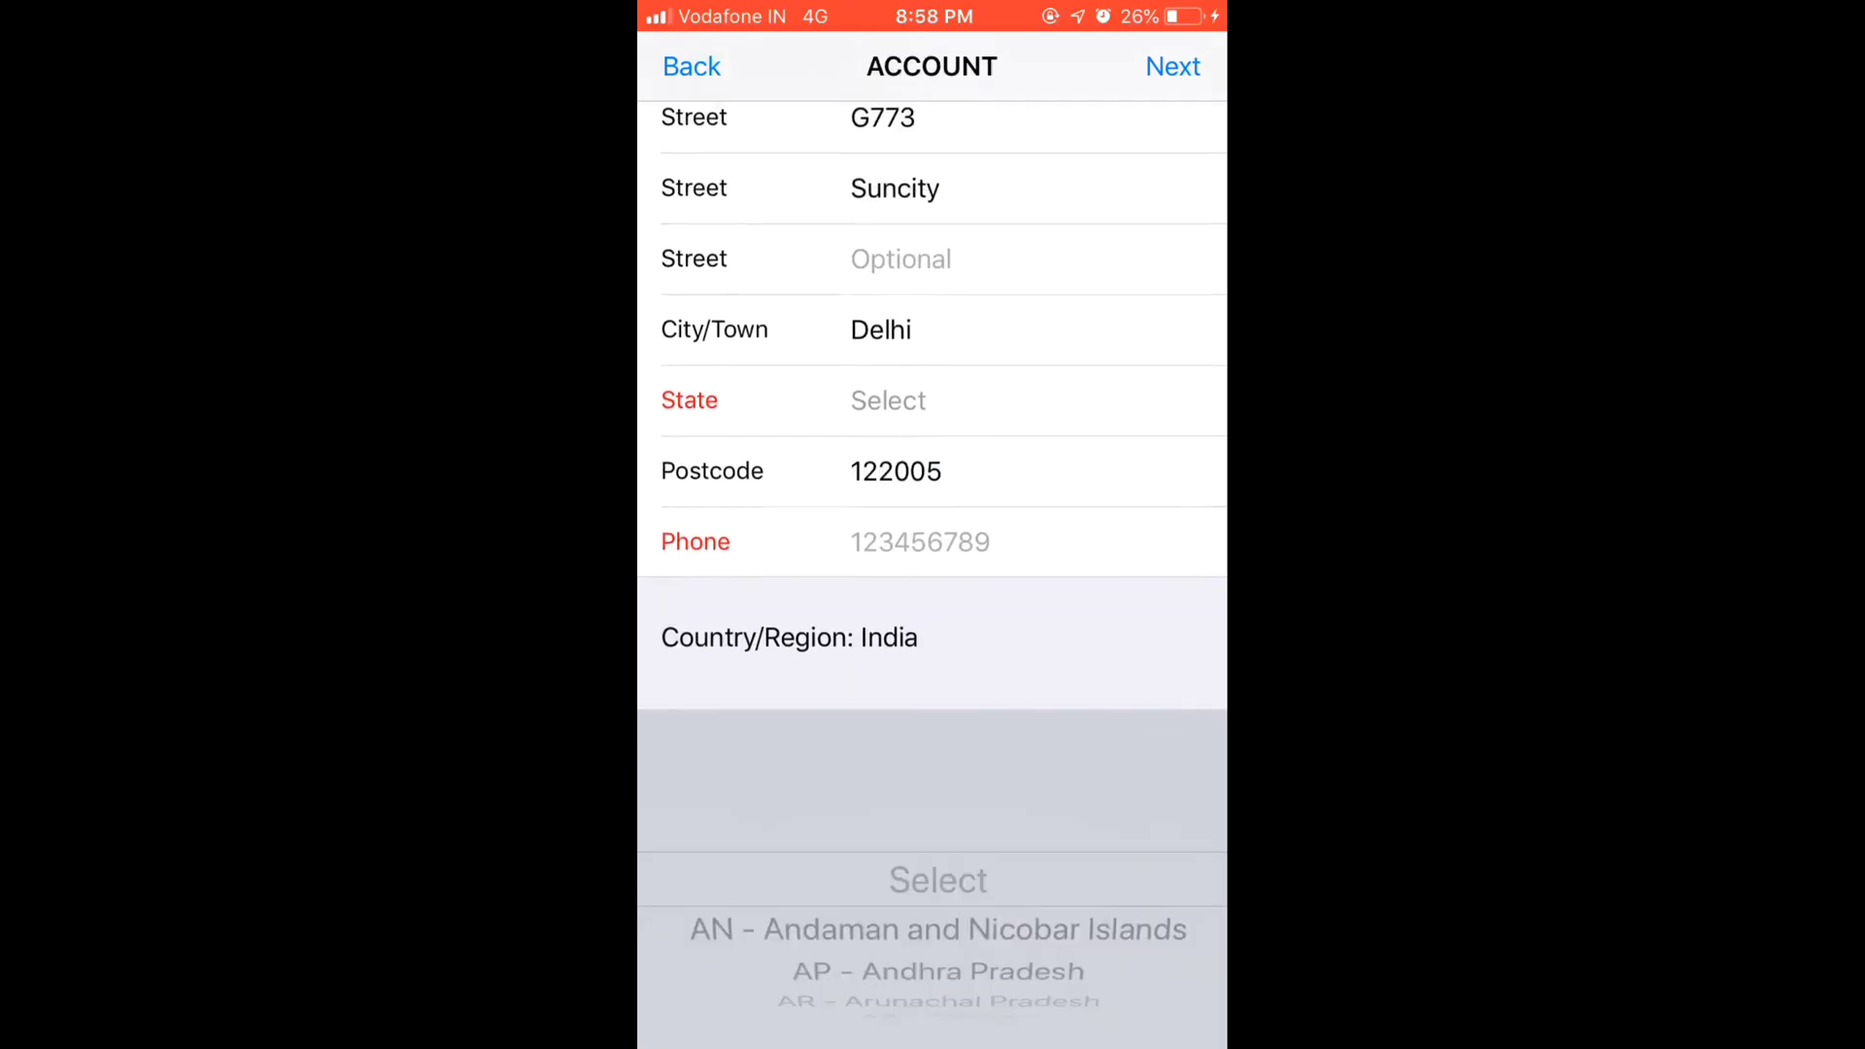
scroll("down", 3)
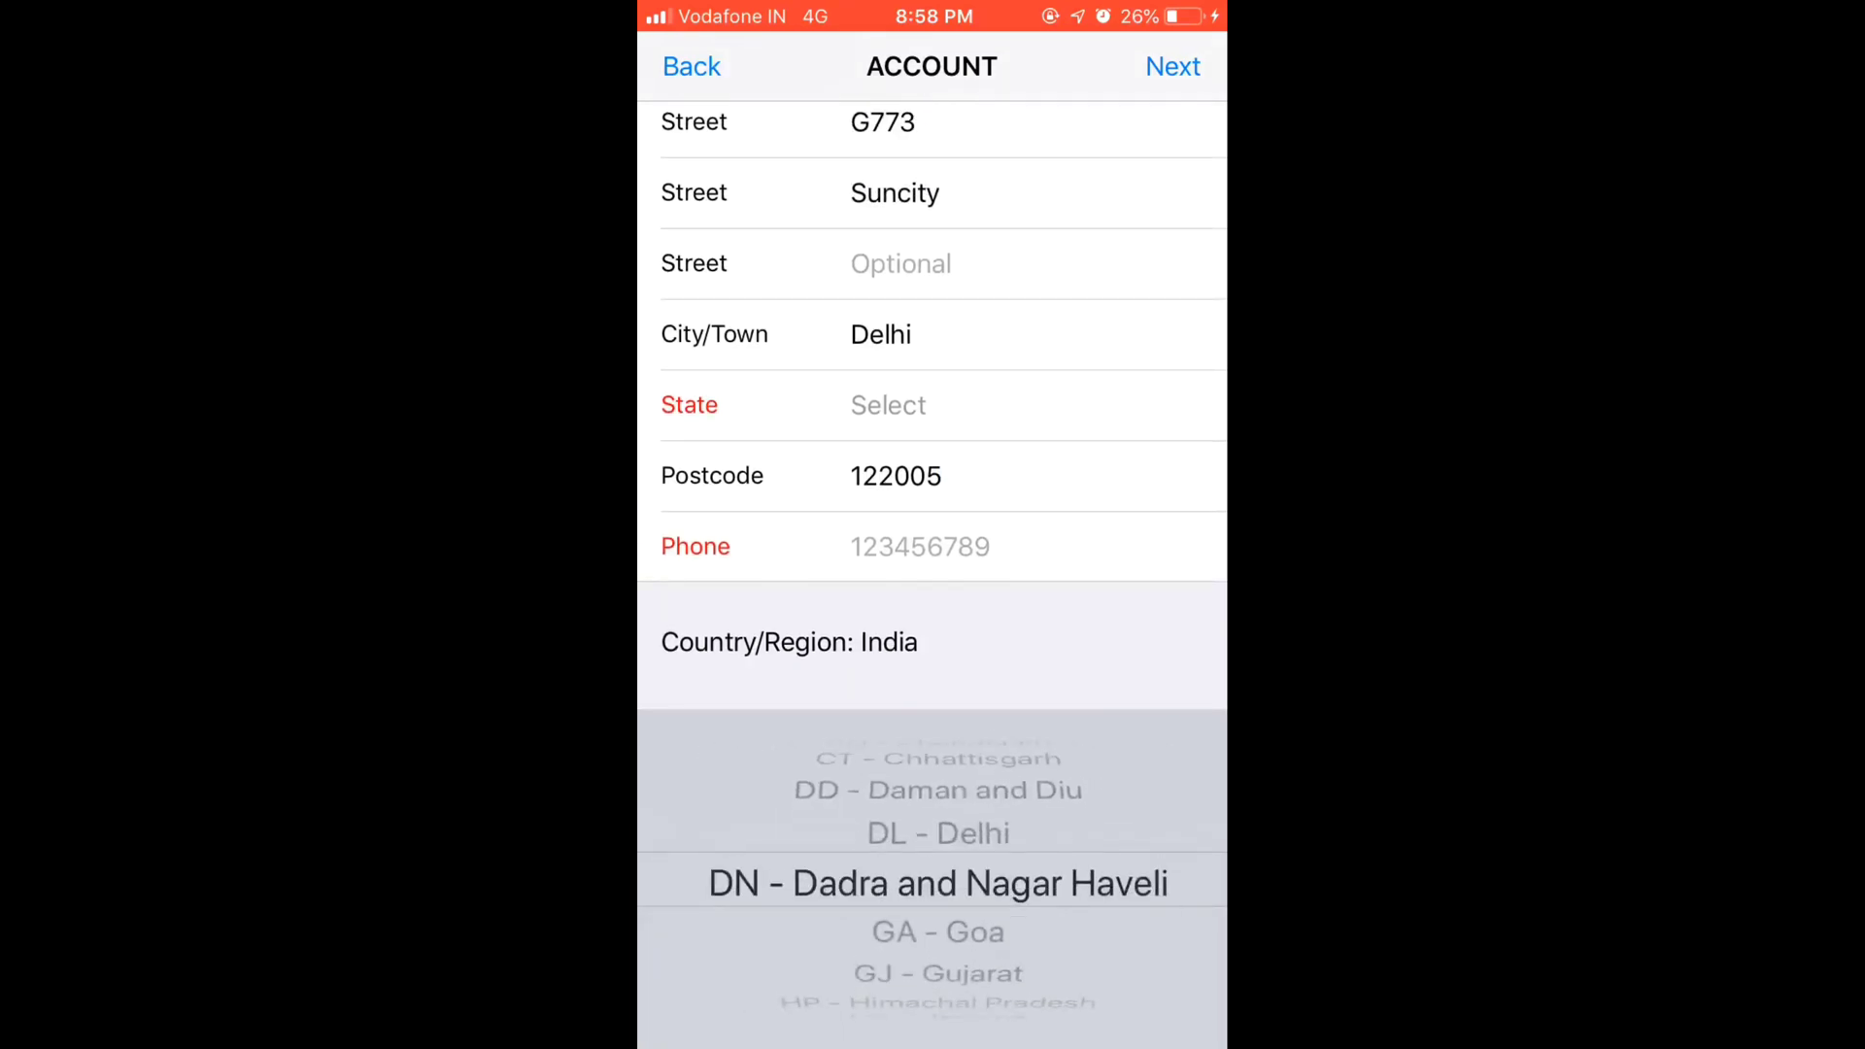
scroll("down", 3)
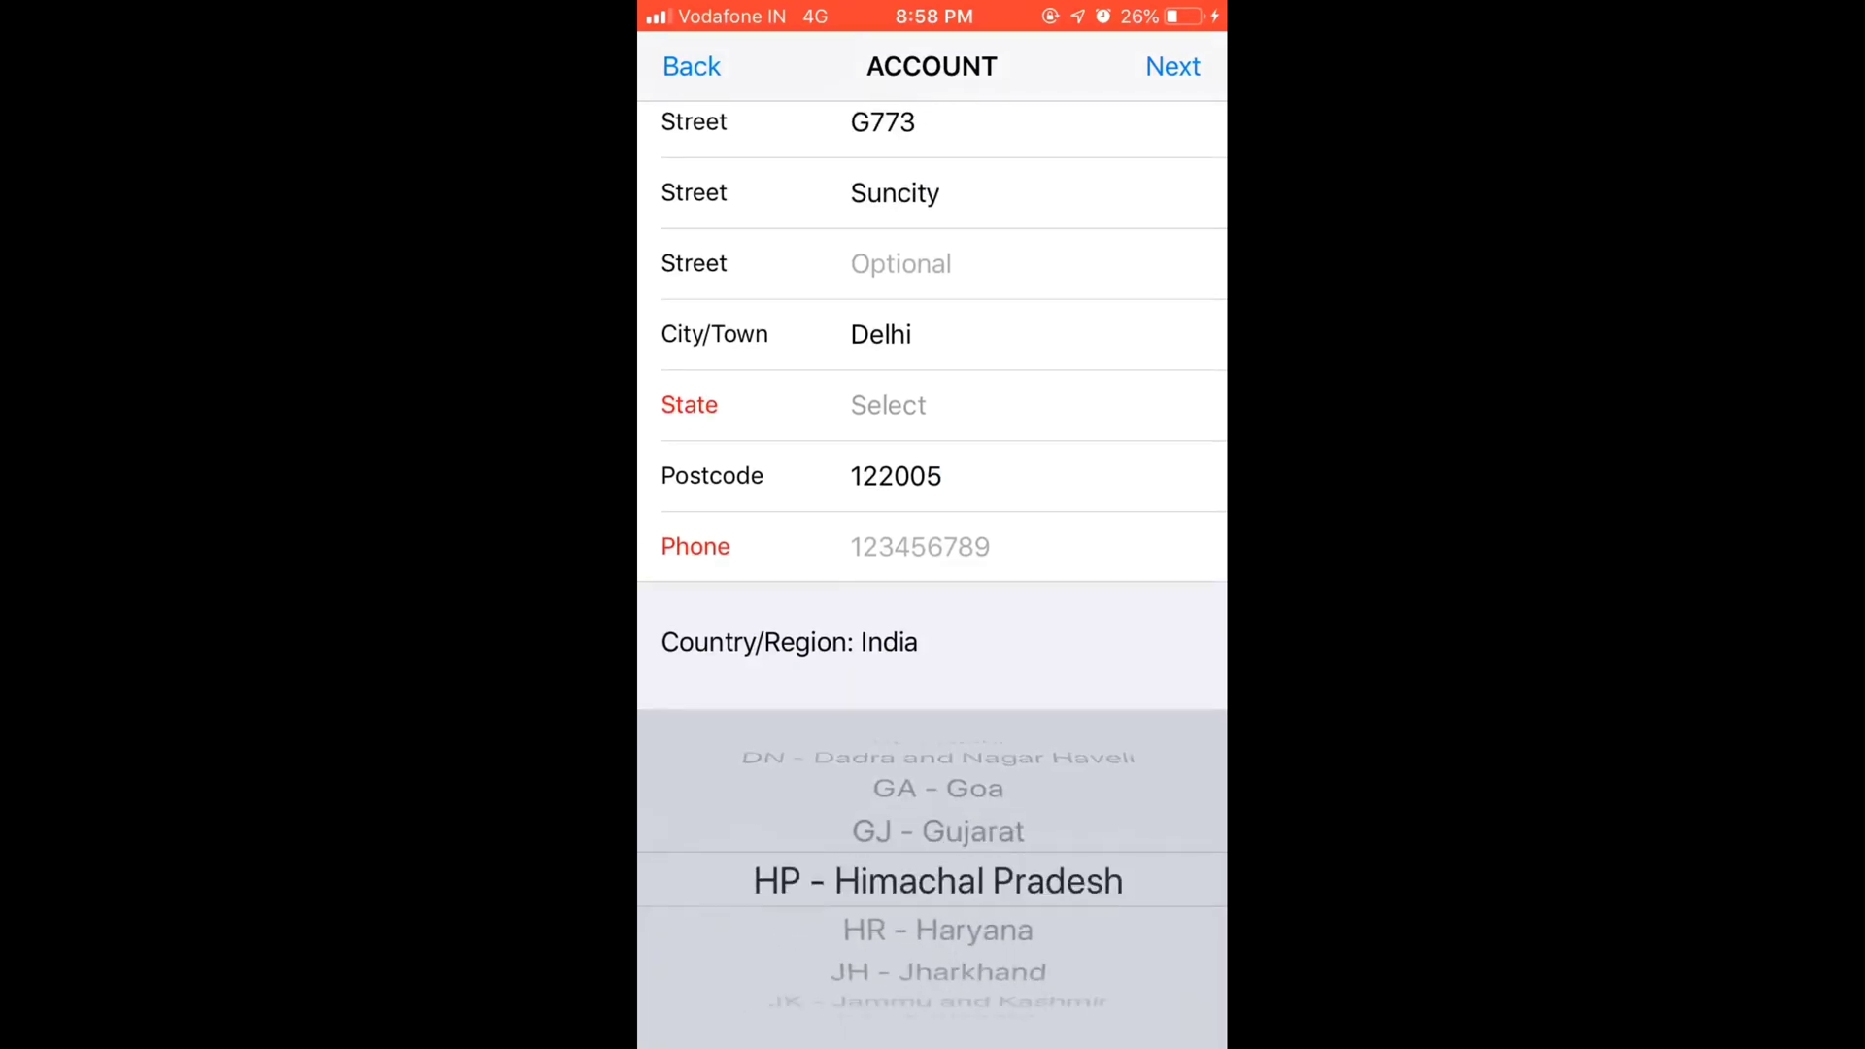
scroll("down", 3)
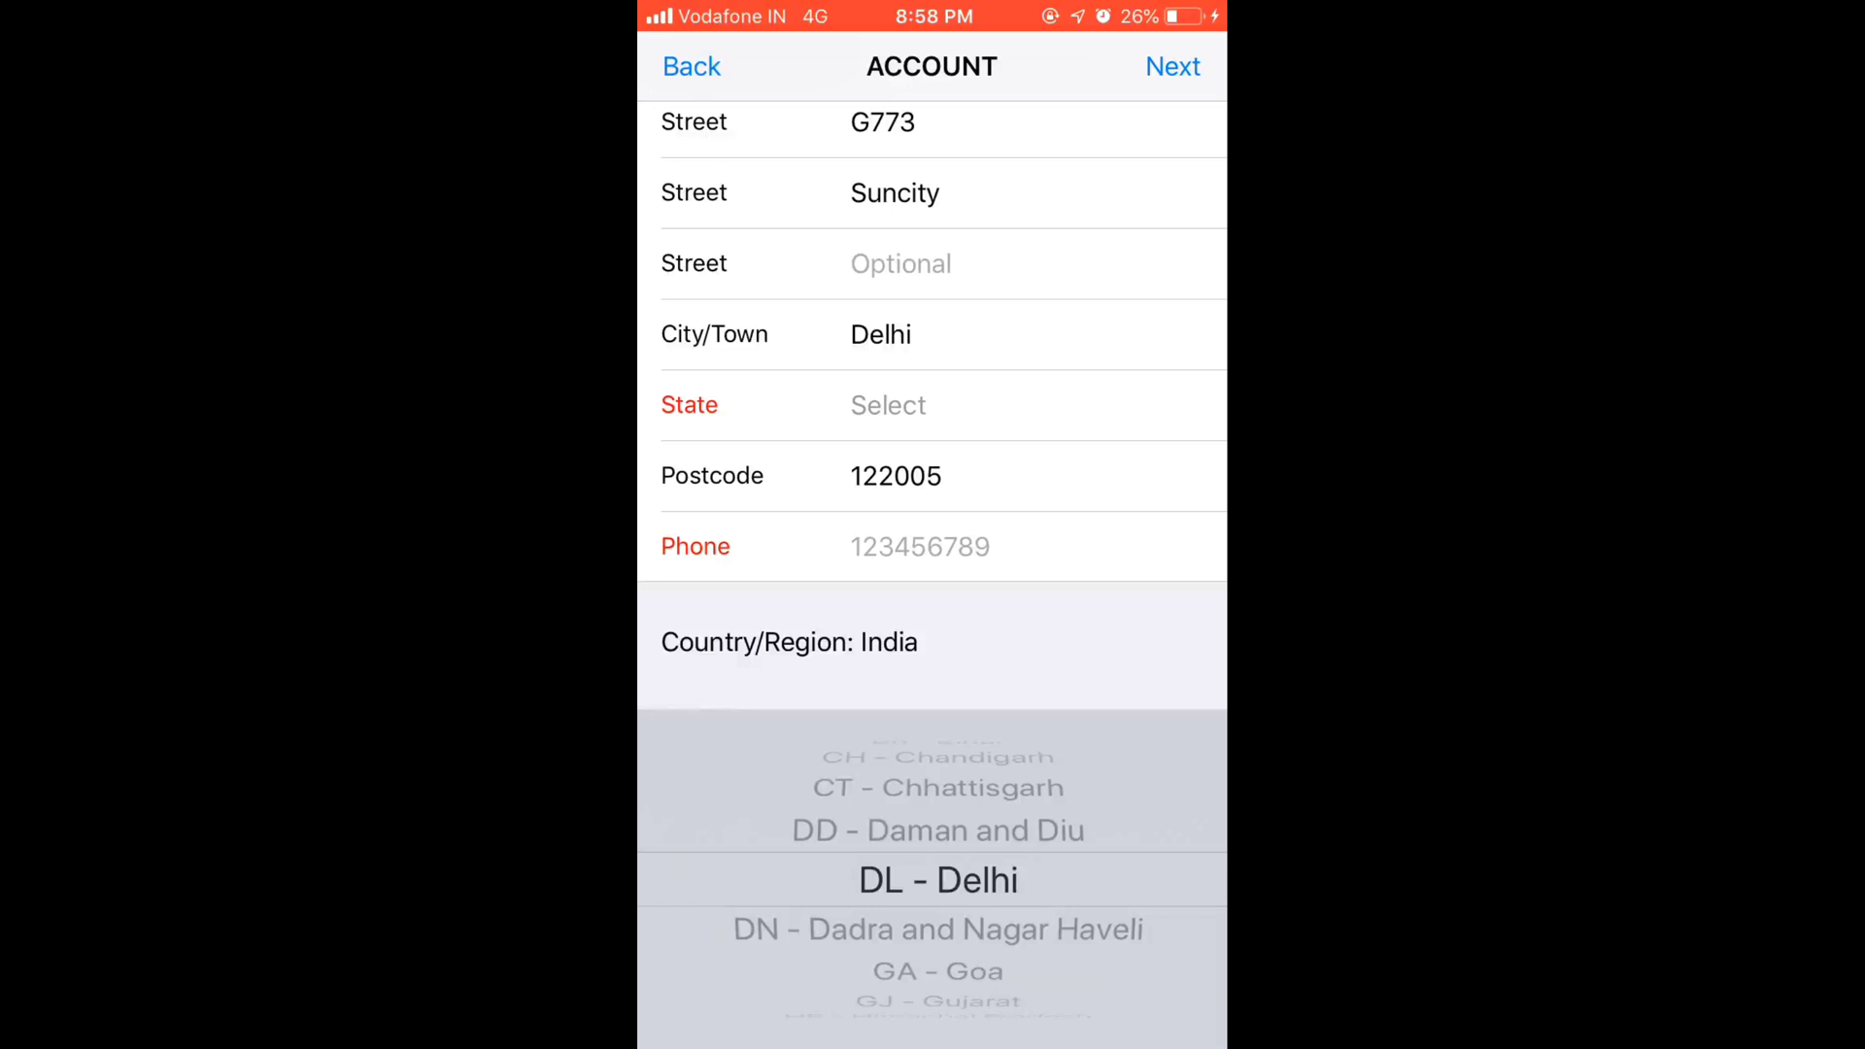
left_click(920, 546)
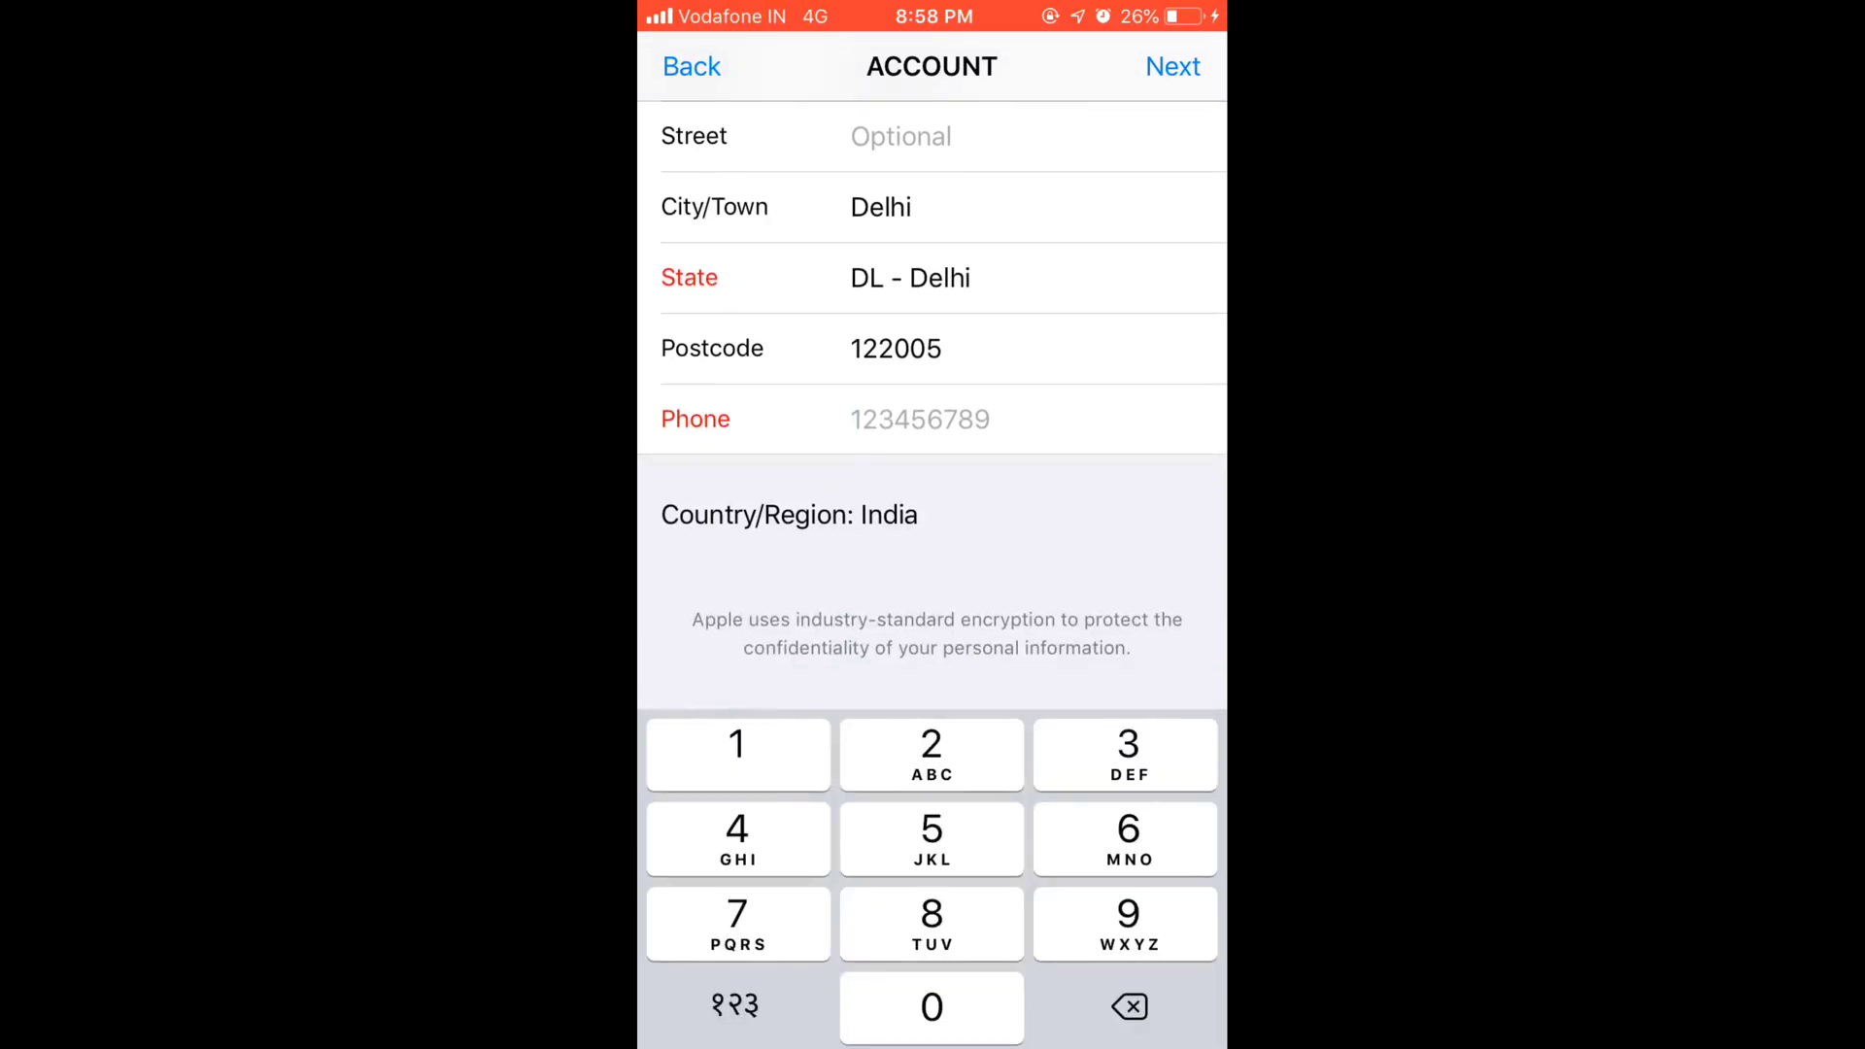
type("99")
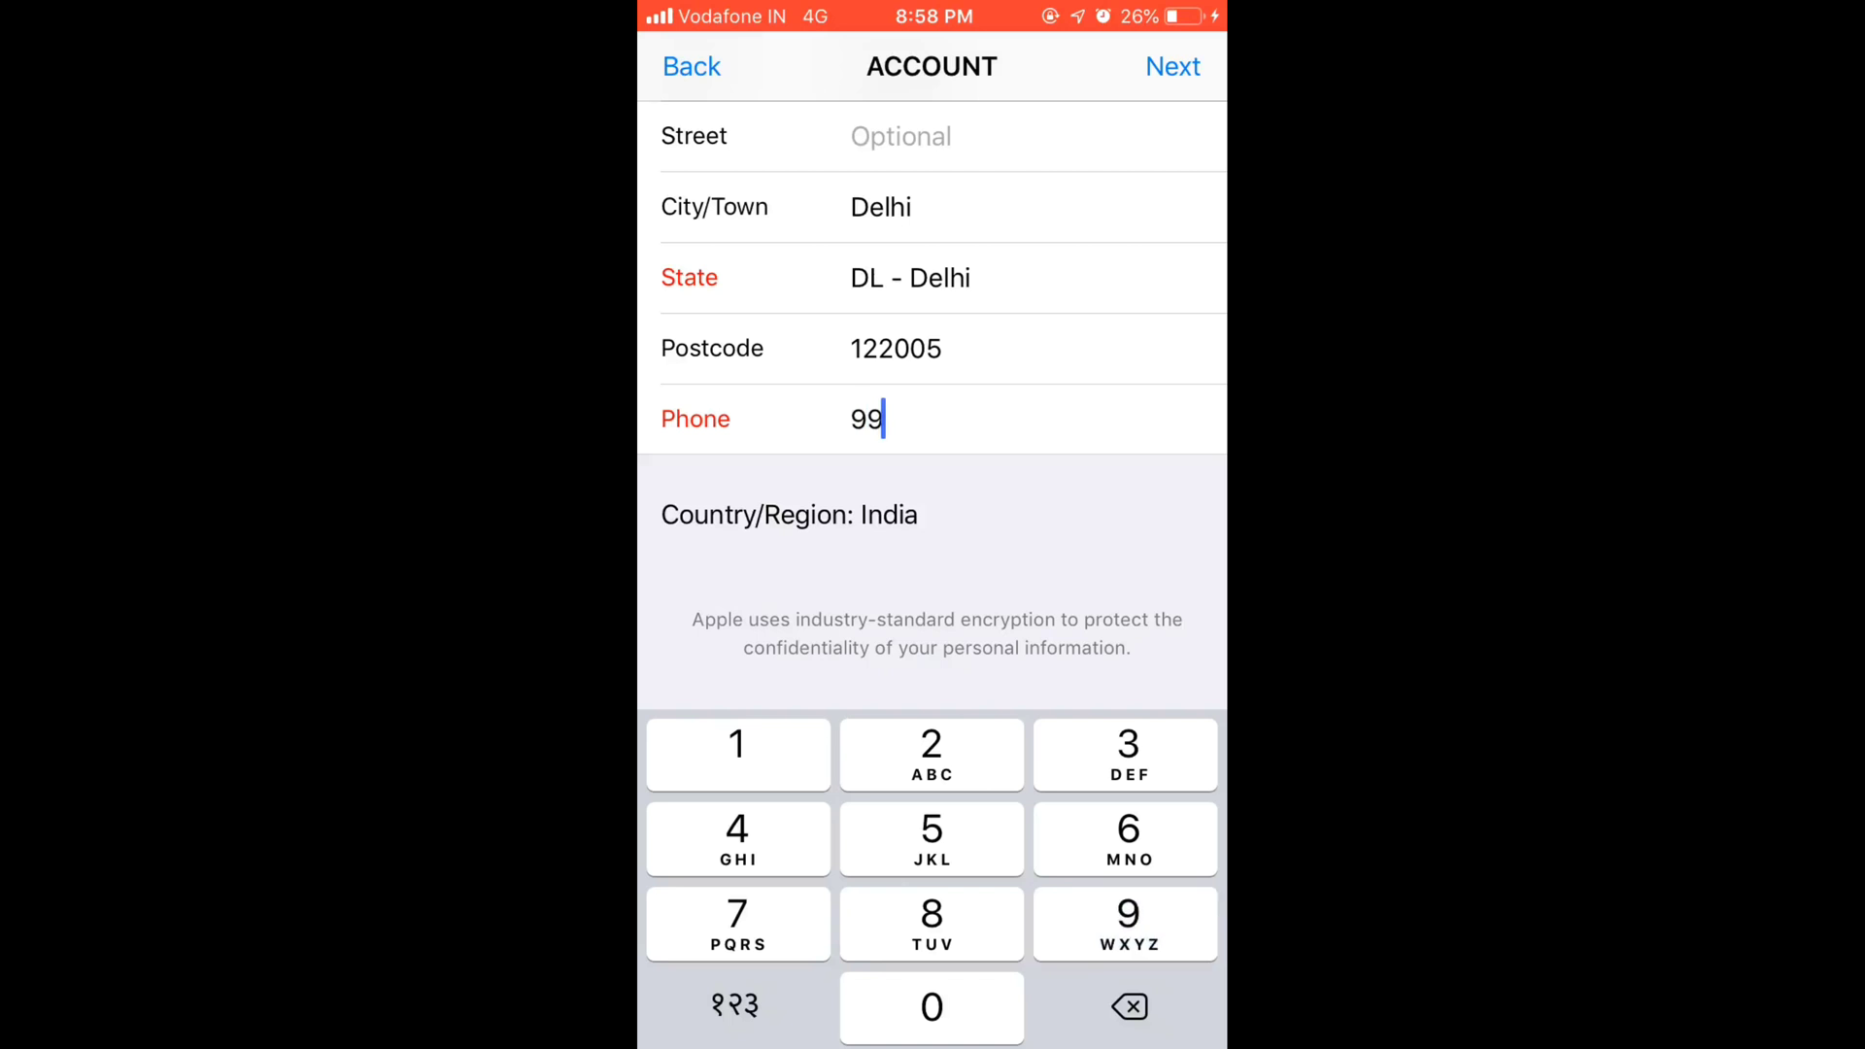
left_click(932, 753)
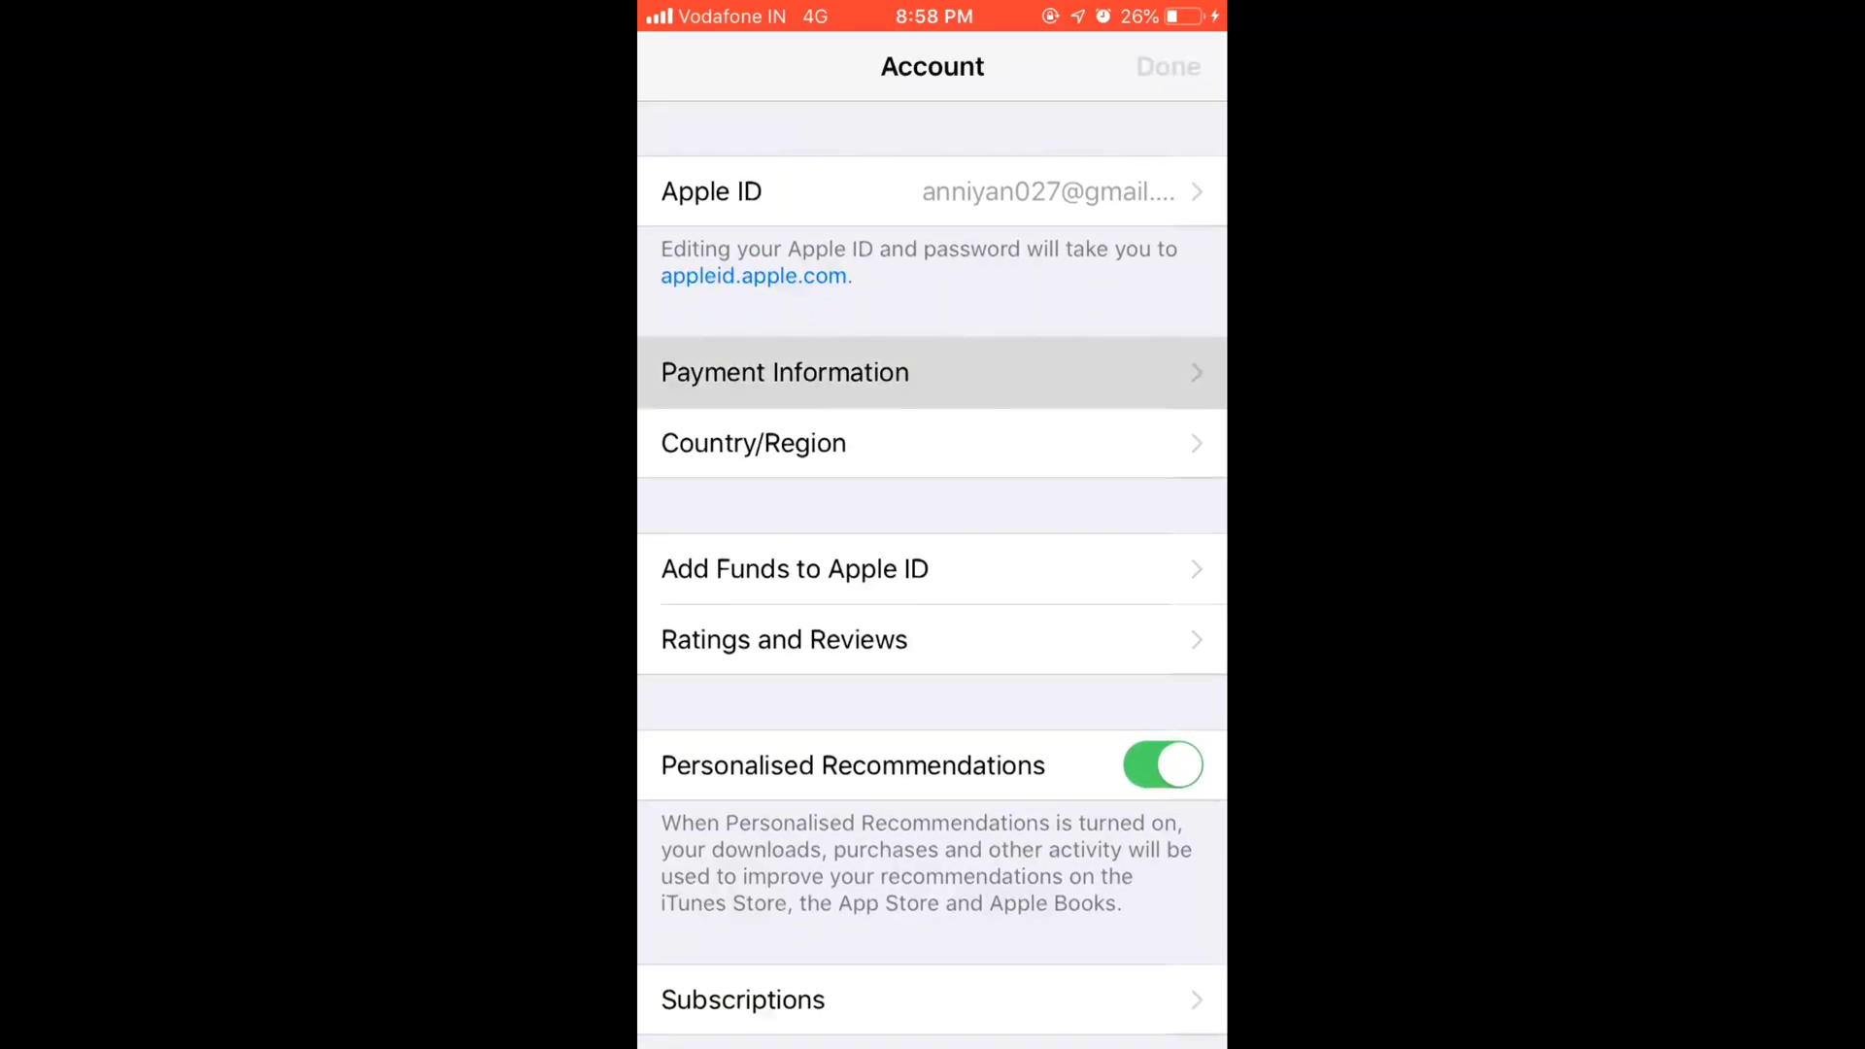
Review Payment Information showing None and the Delhi address, then finish with Done.
left_click(785, 371)
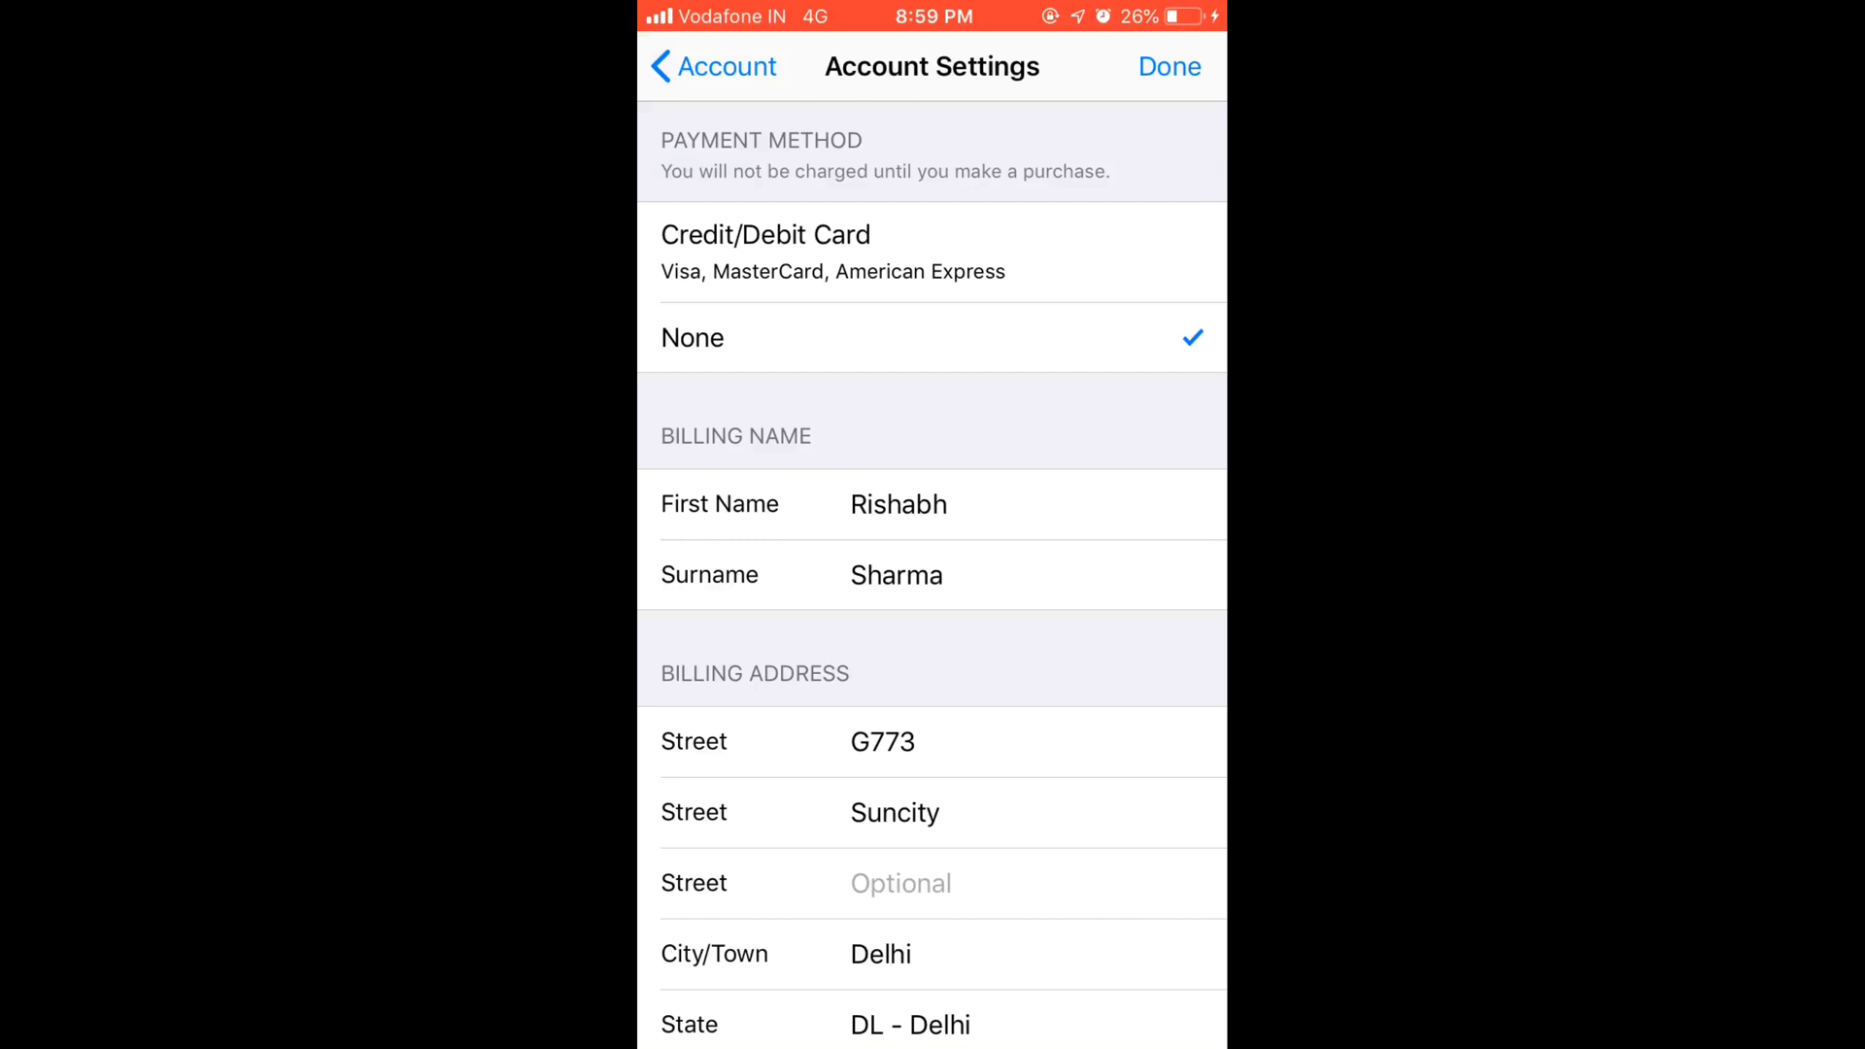
left_click(1169, 66)
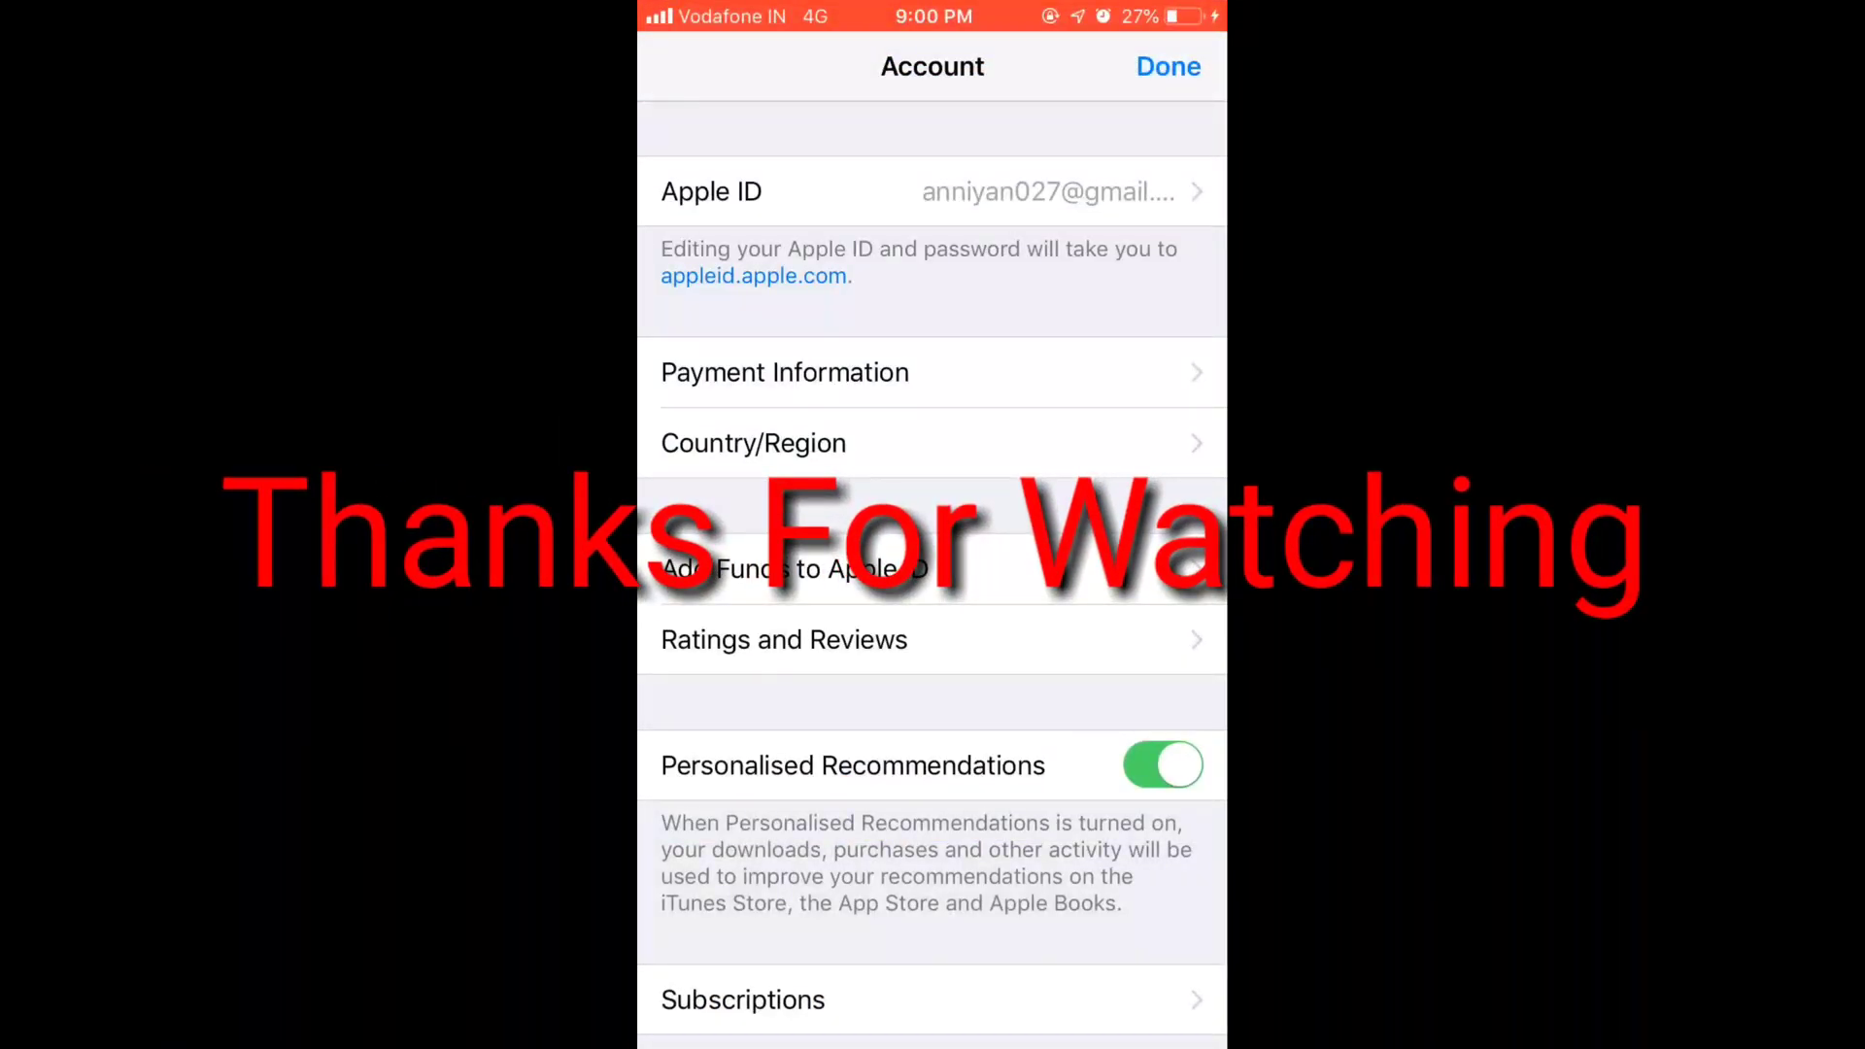
left_click(1167, 66)
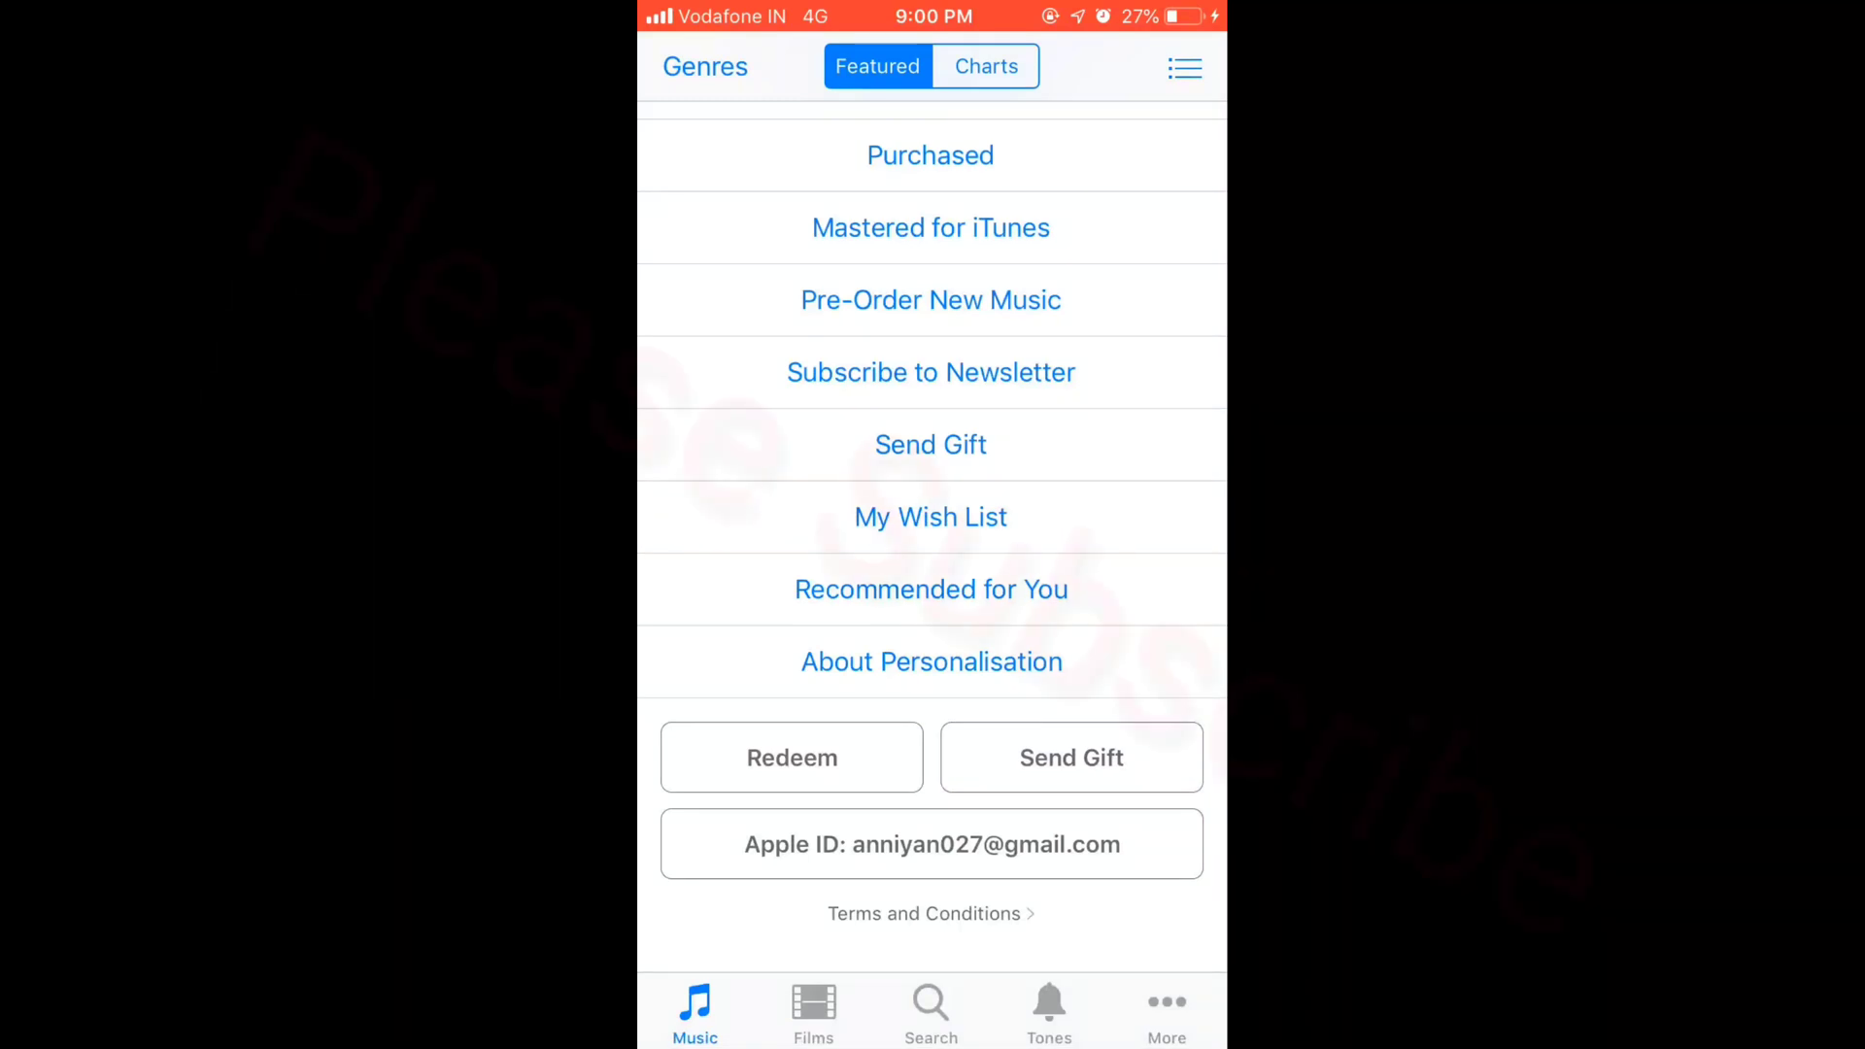